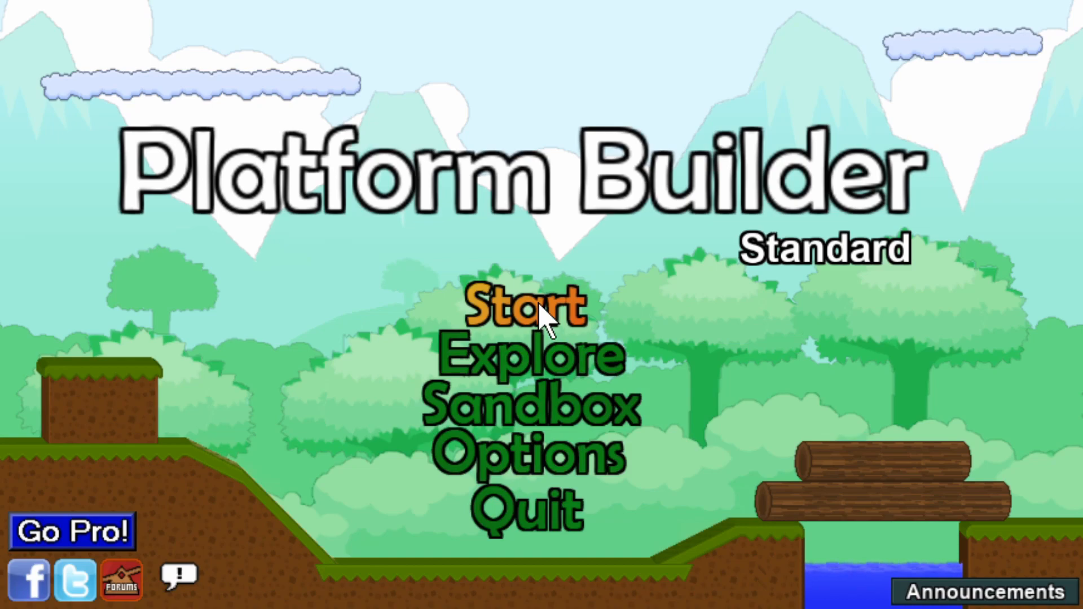
mouse_move(546, 375)
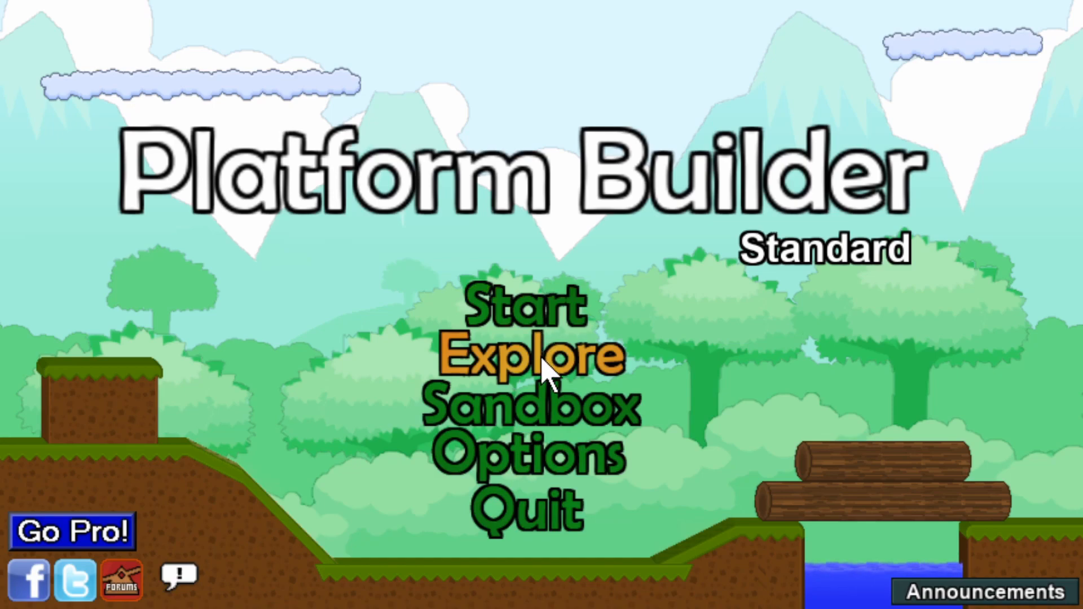
mouse_move(539, 420)
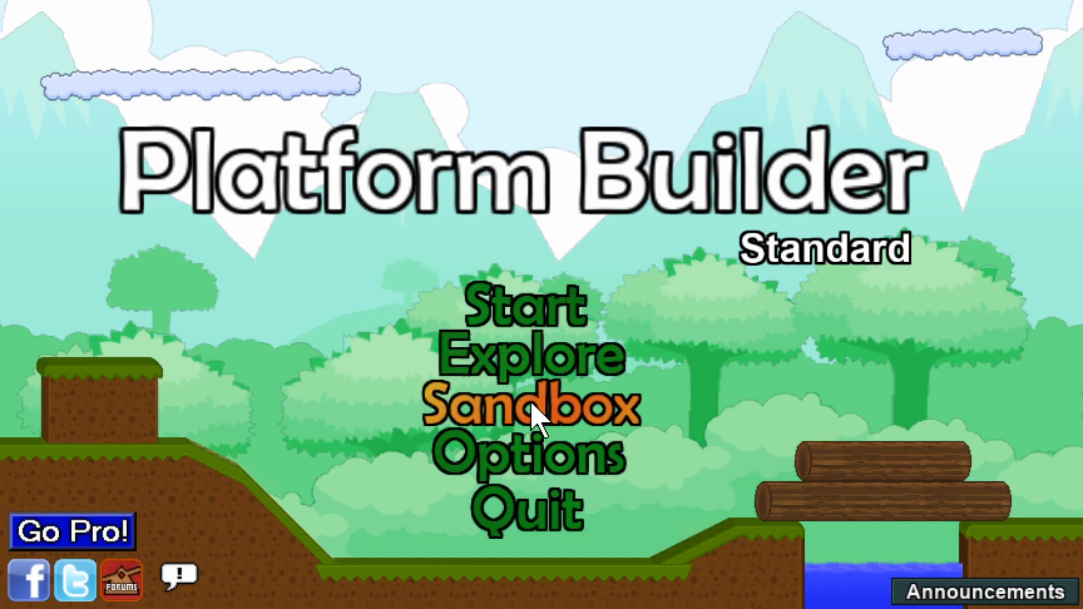
mouse_move(529, 473)
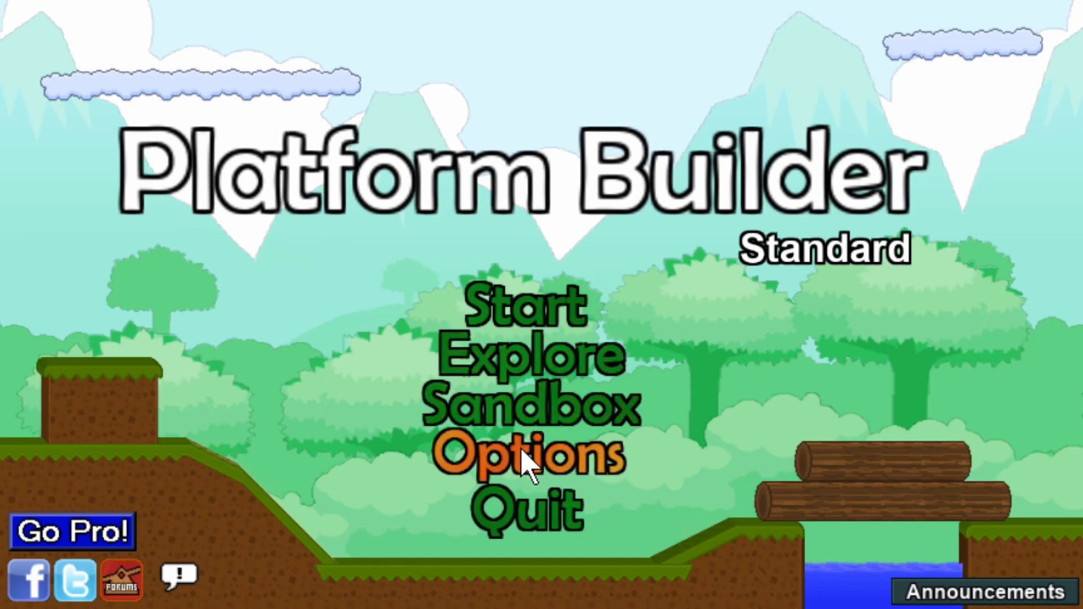
Step: Review player 1 and 2 keyboard and gamepad controls, view credits, and return to the title
left_click(526, 458)
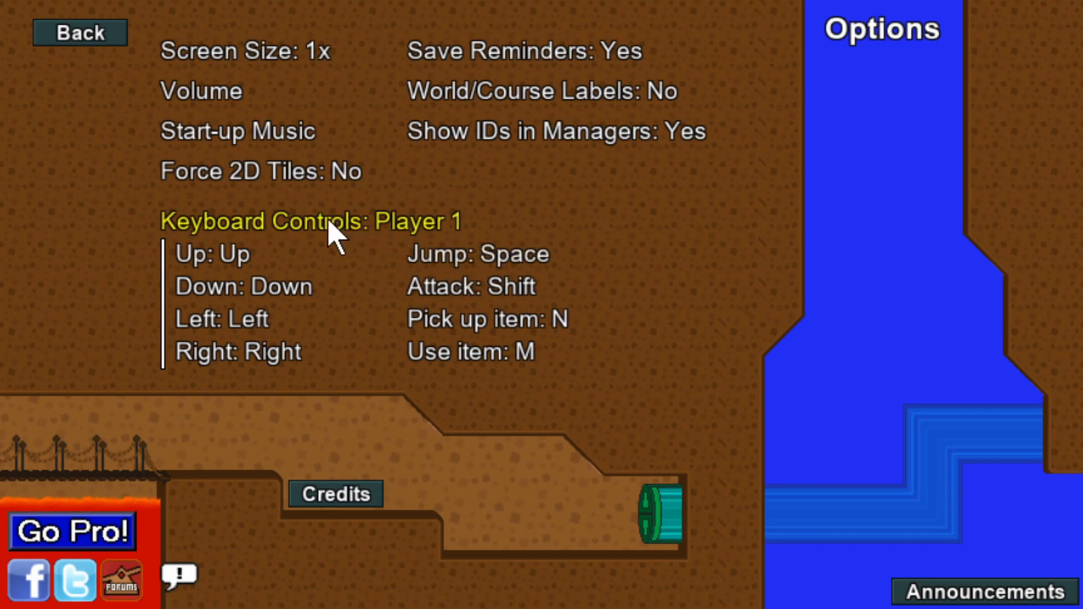
left_click(309, 221)
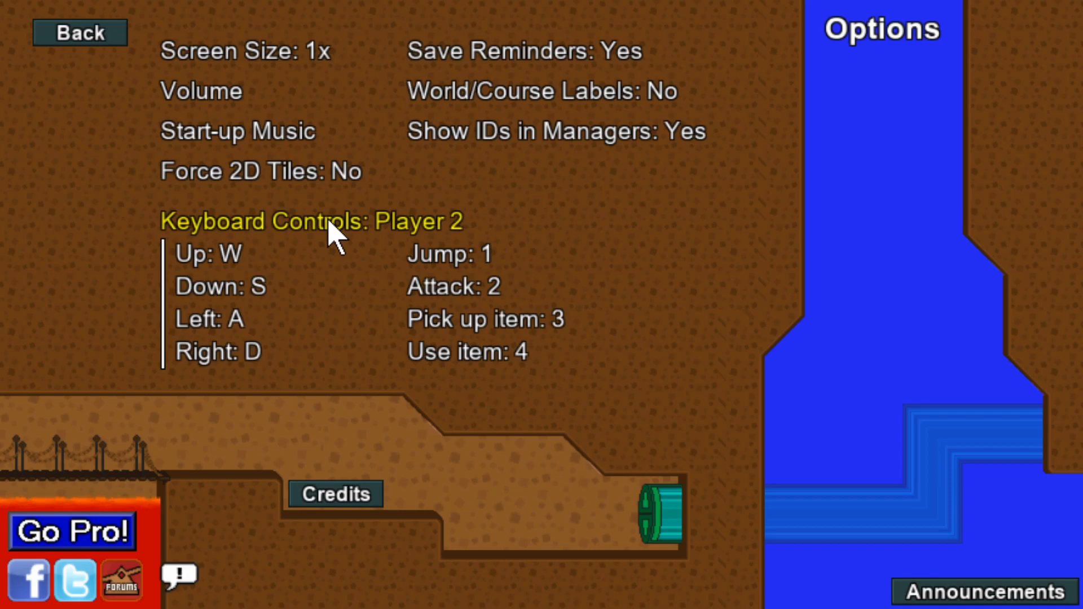
left_click(312, 222)
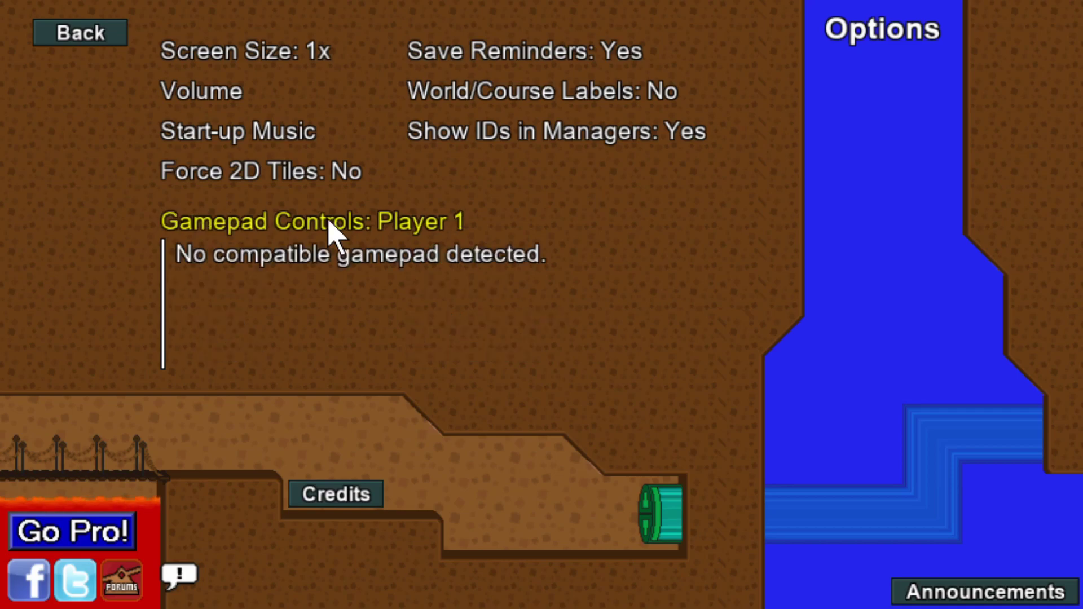
left_click(311, 221)
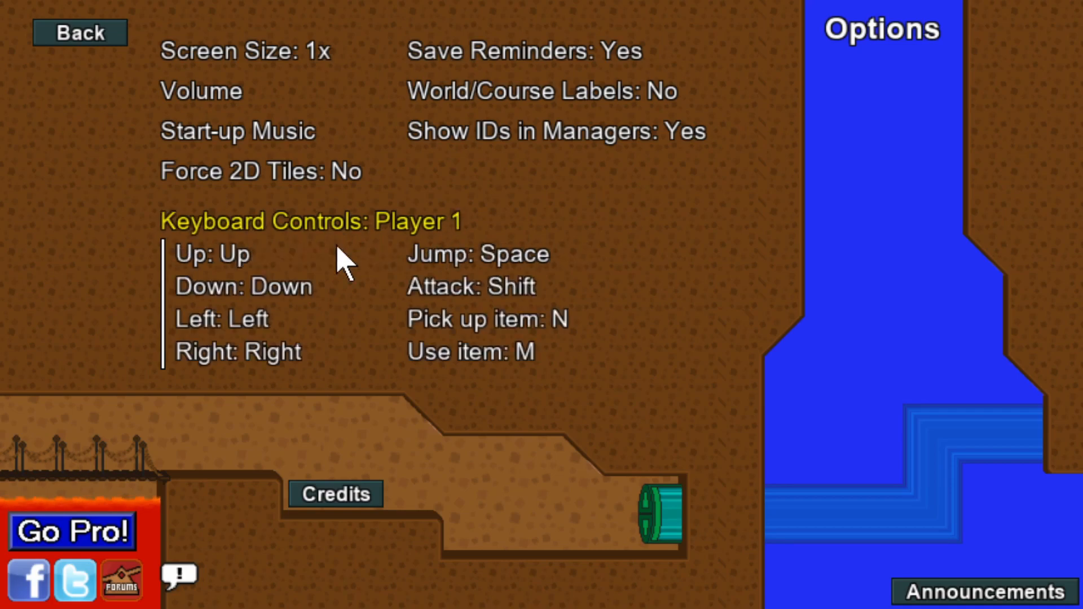
left_click(335, 493)
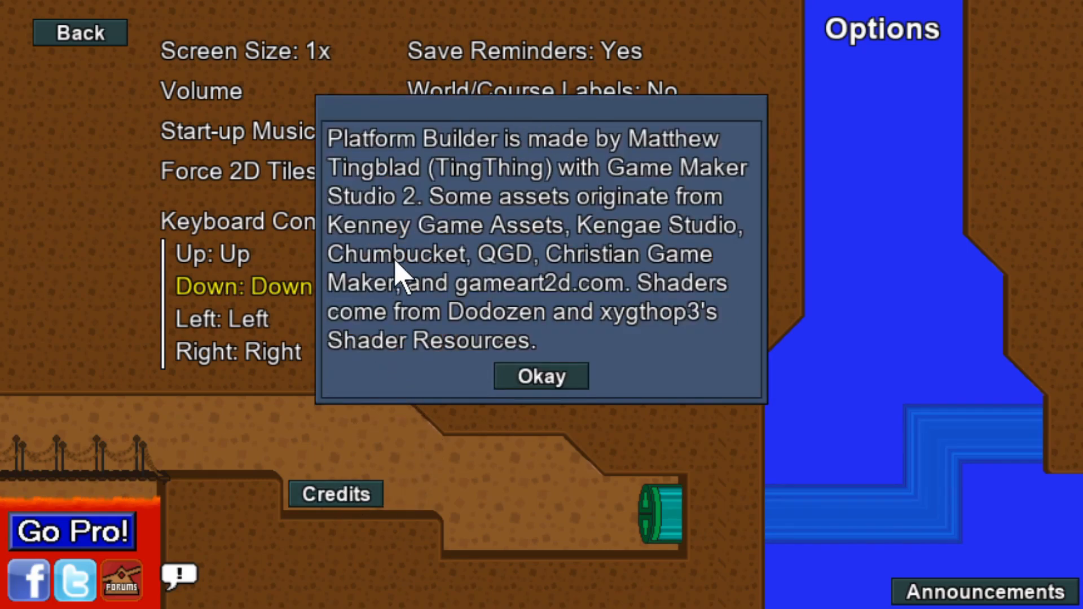
left_click(541, 376)
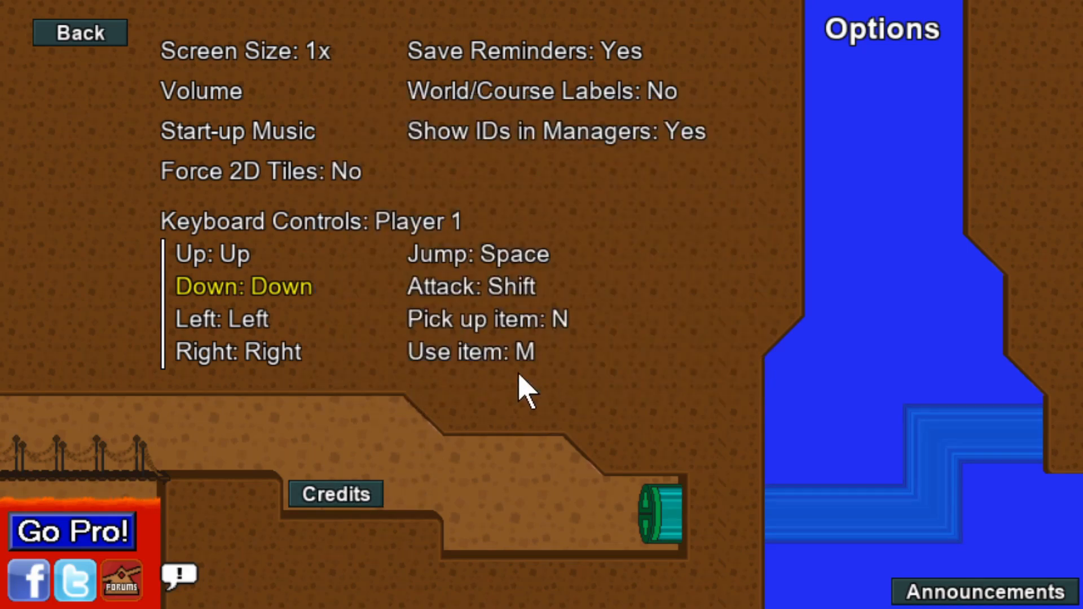
left_click(79, 33)
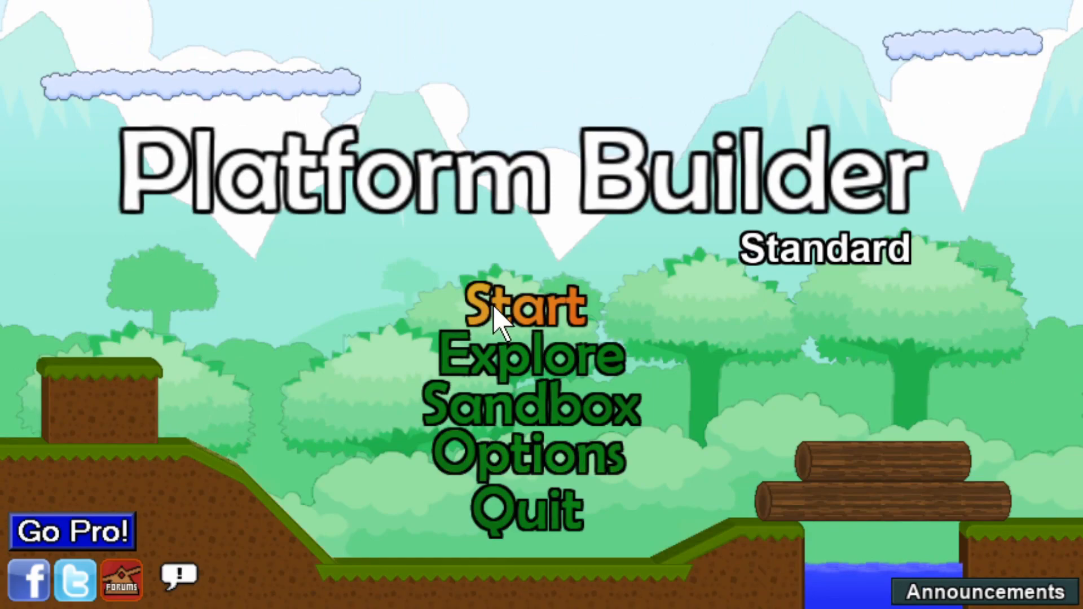
mouse_move(509, 330)
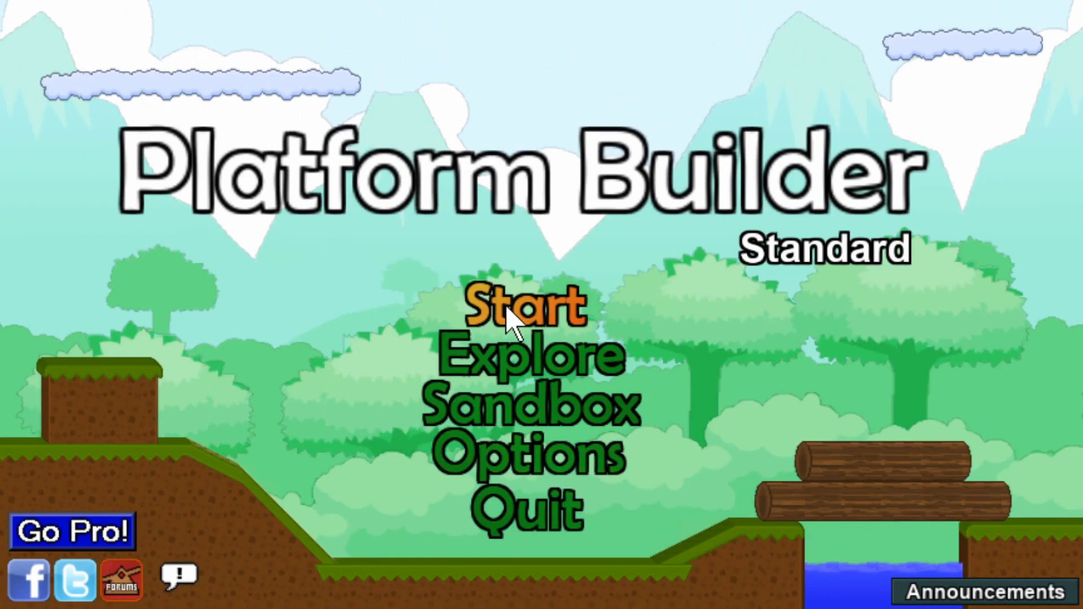
Step: Open the Example File in the course editor, showing its overworld map
left_click(514, 311)
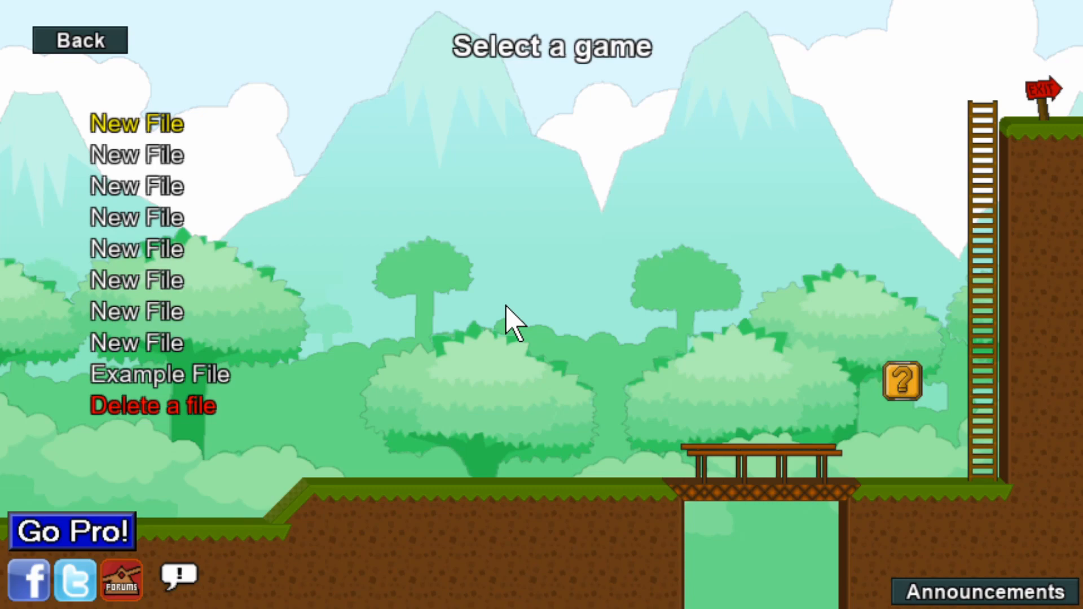
left_click(161, 374)
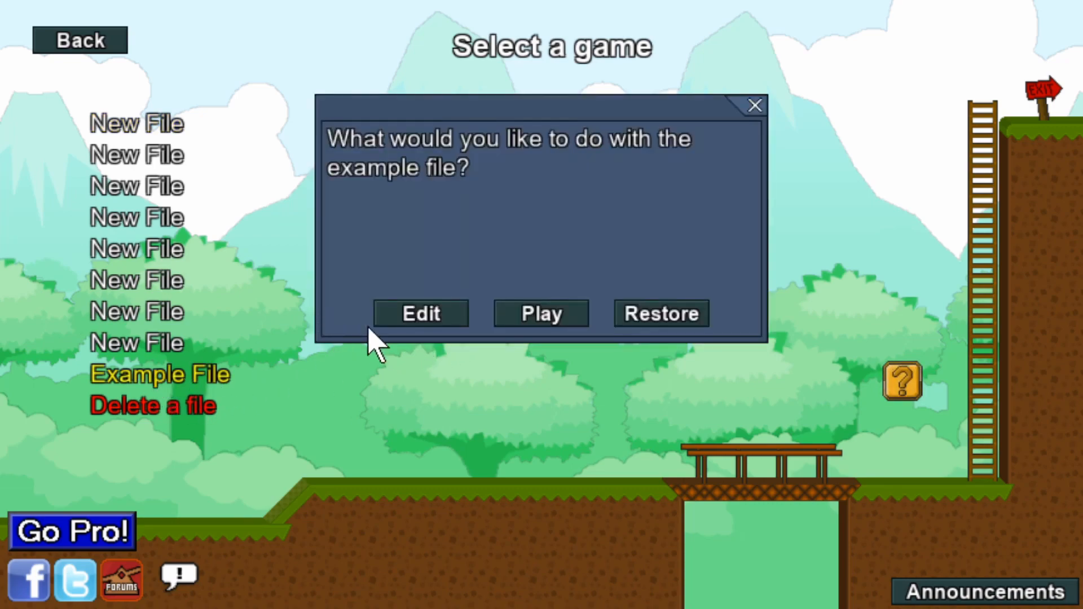
left_click(420, 312)
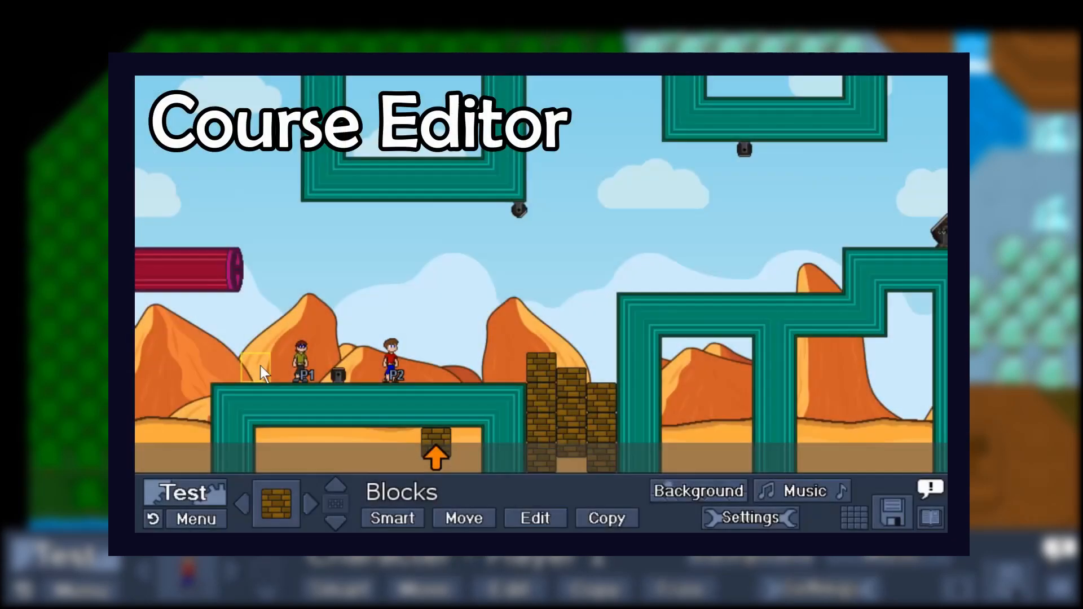
left_click(233, 358)
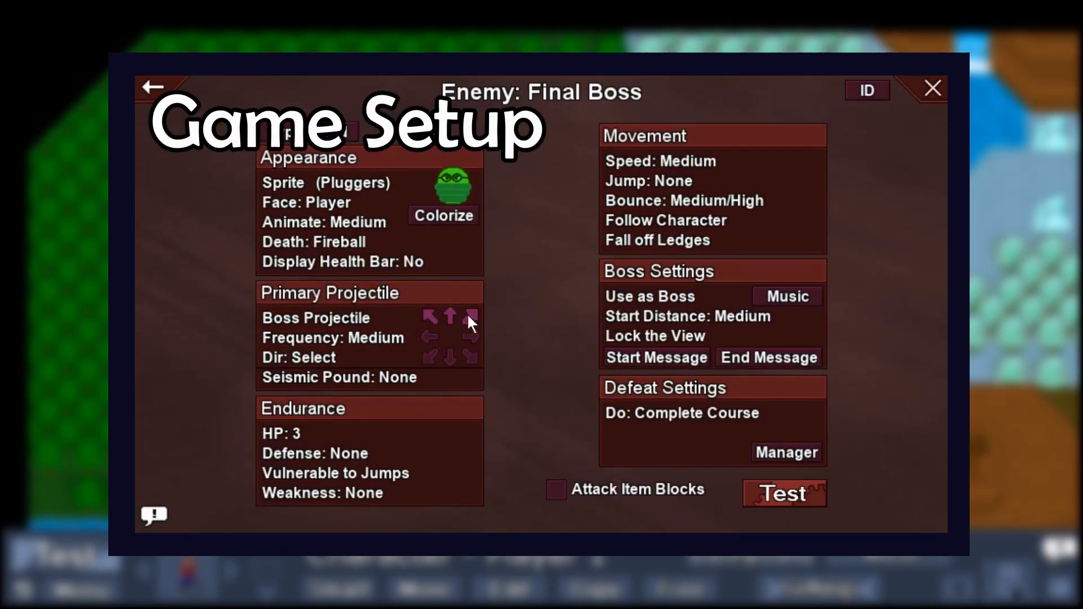
left_click(442, 215)
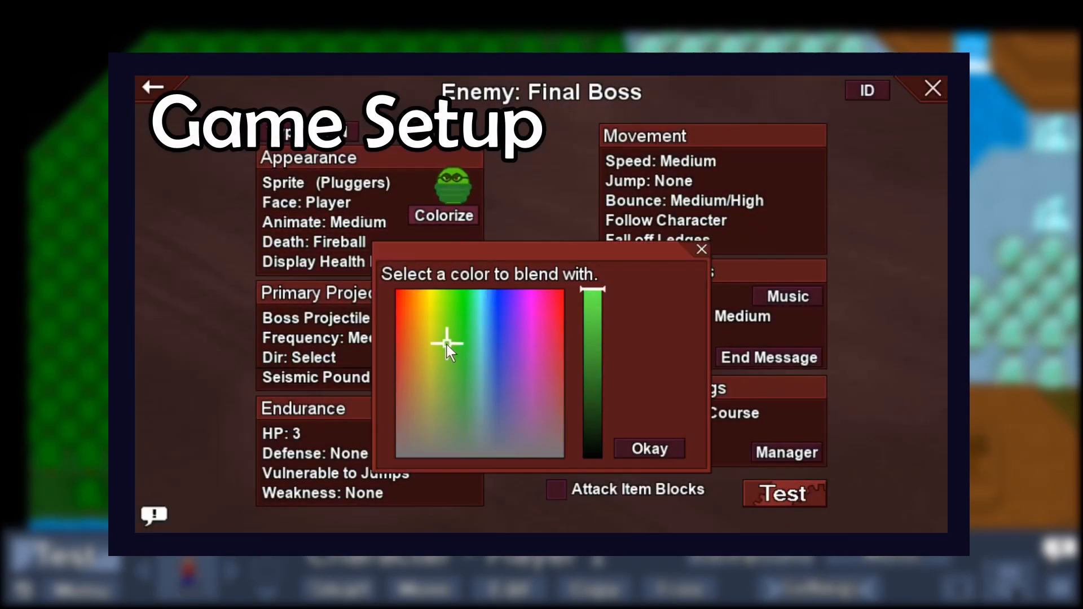
left_click(403, 368)
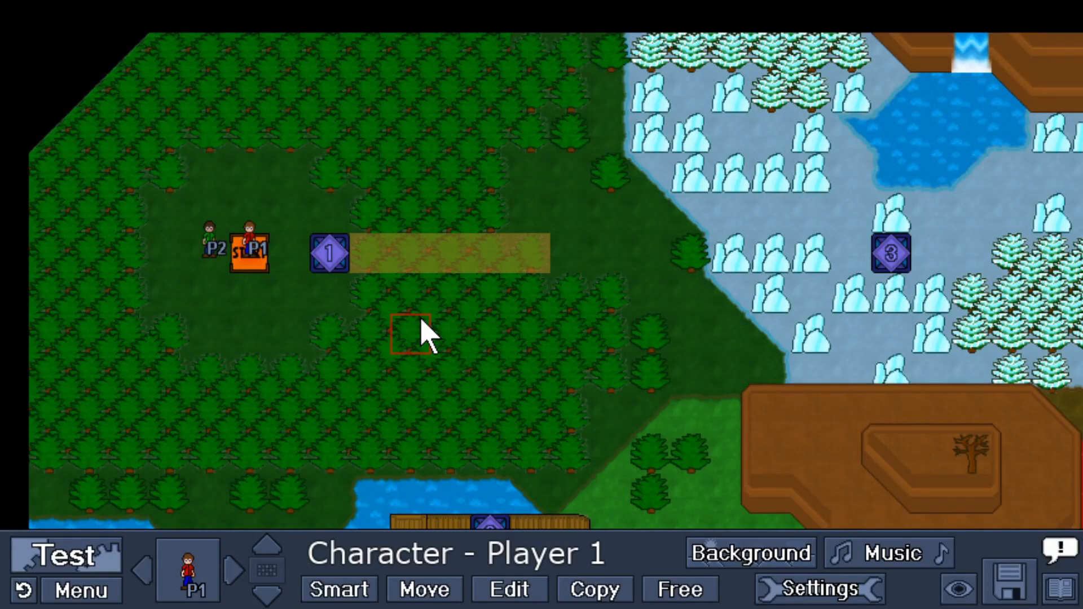
Step: In Level Manager, enter the Course 1 folder and select Course 1a
left_click(81, 590)
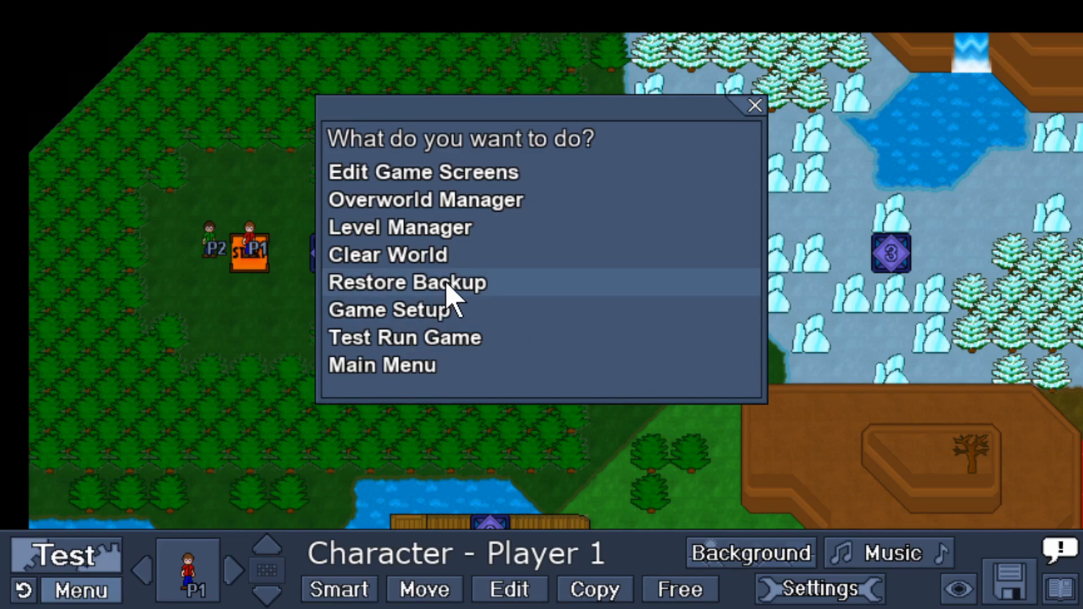
left_click(400, 228)
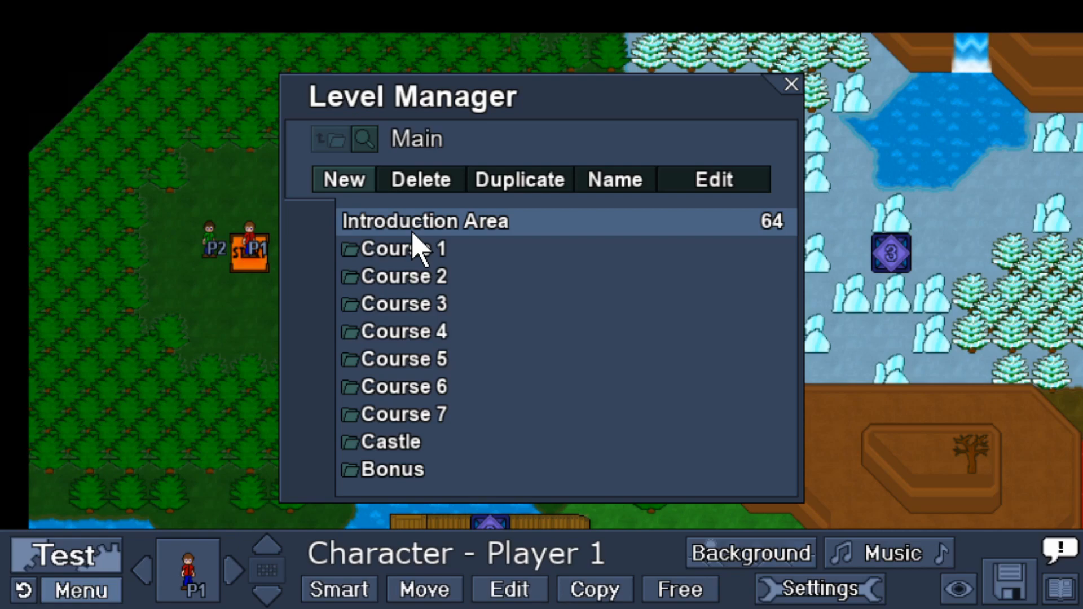
double_click(399, 248)
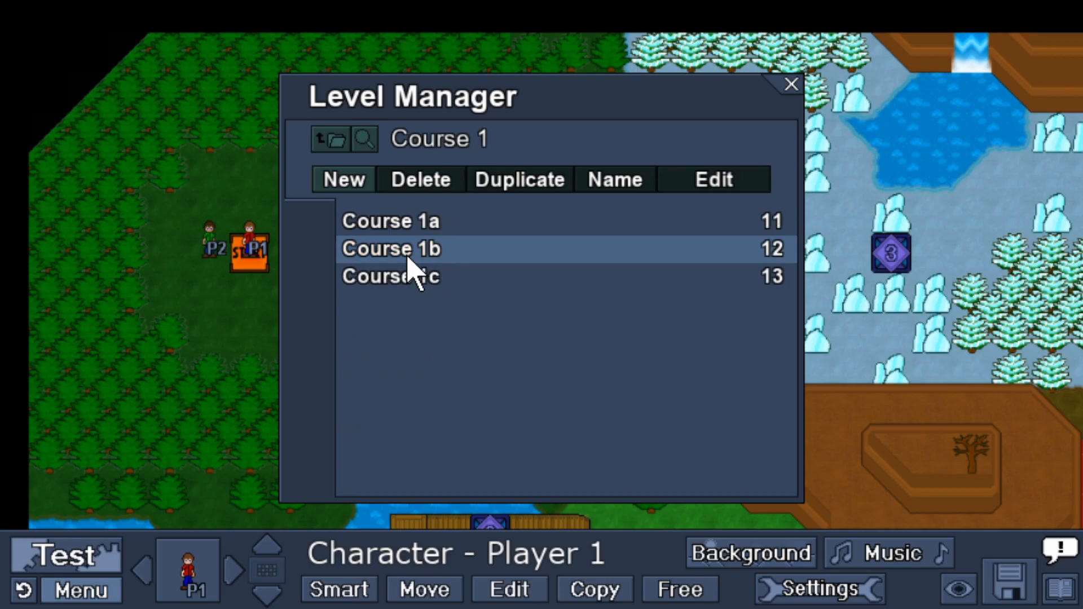
left_click(390, 222)
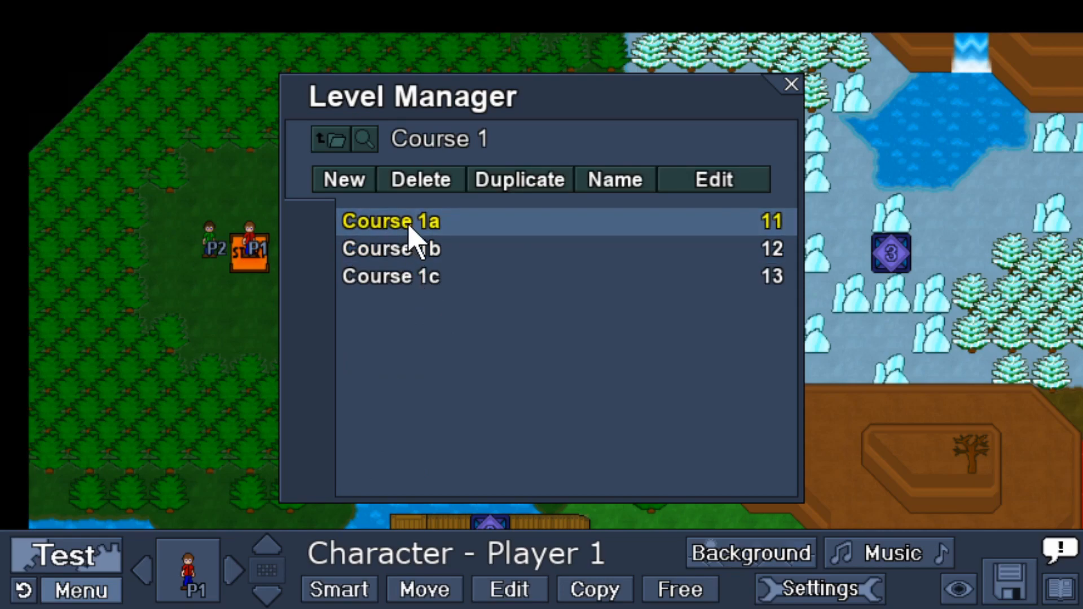
mouse_move(597, 228)
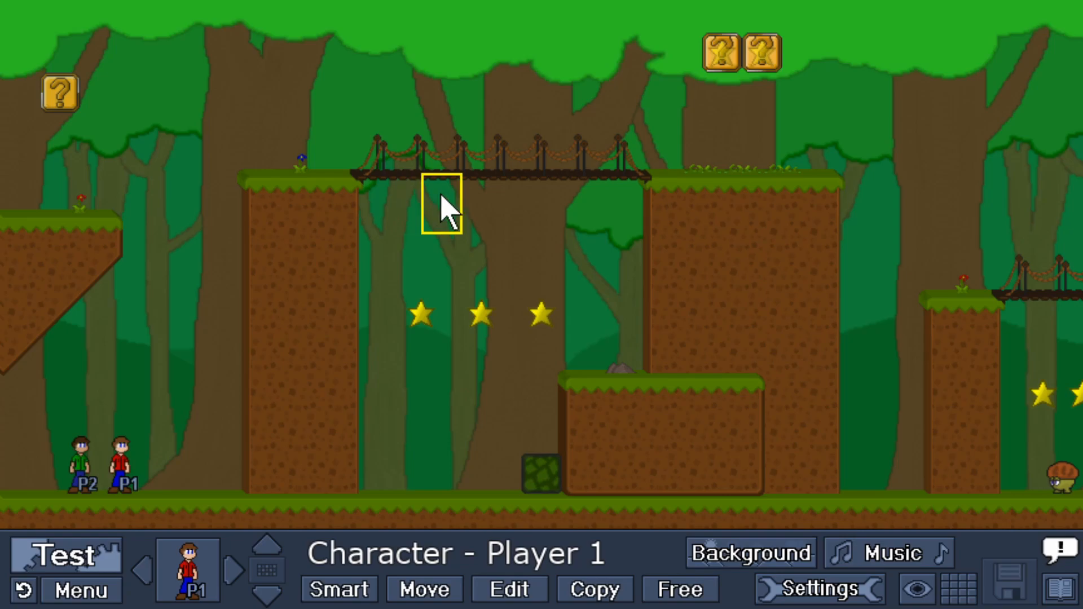
left_click(80, 590)
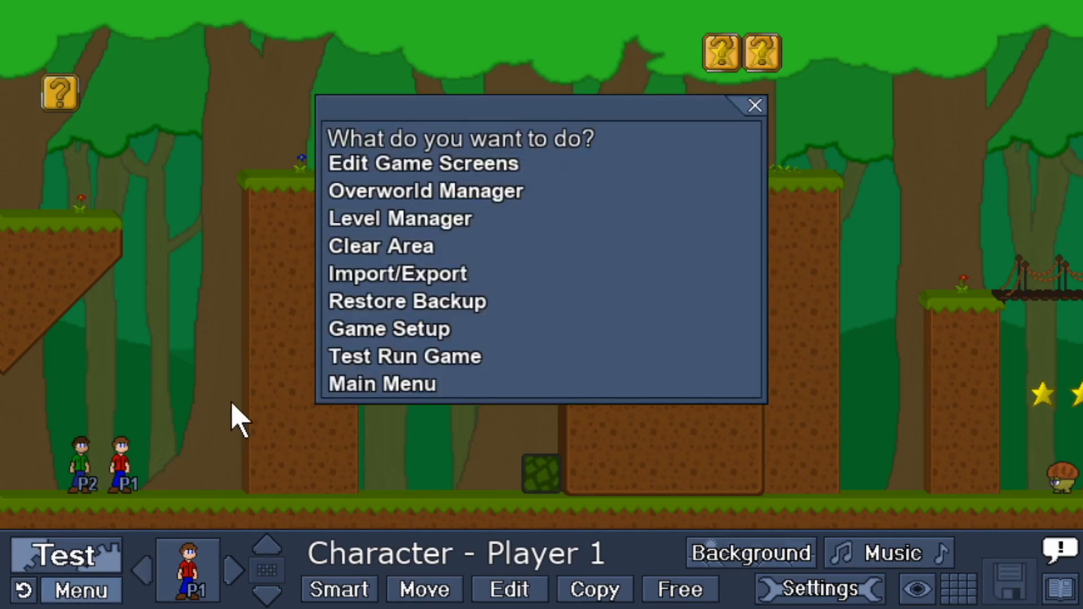
left_click(426, 163)
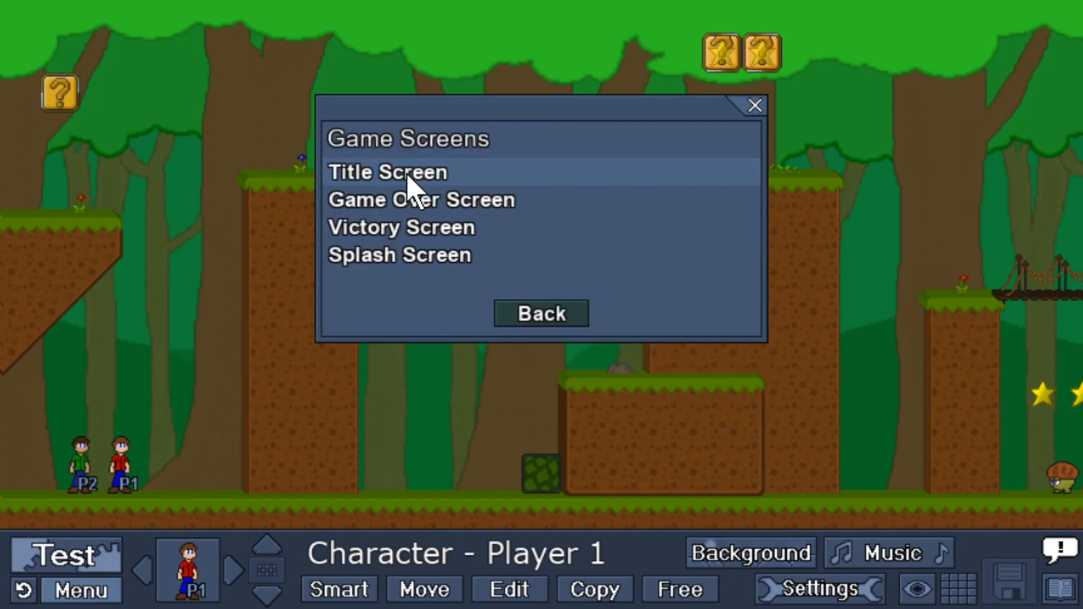
left_click(387, 172)
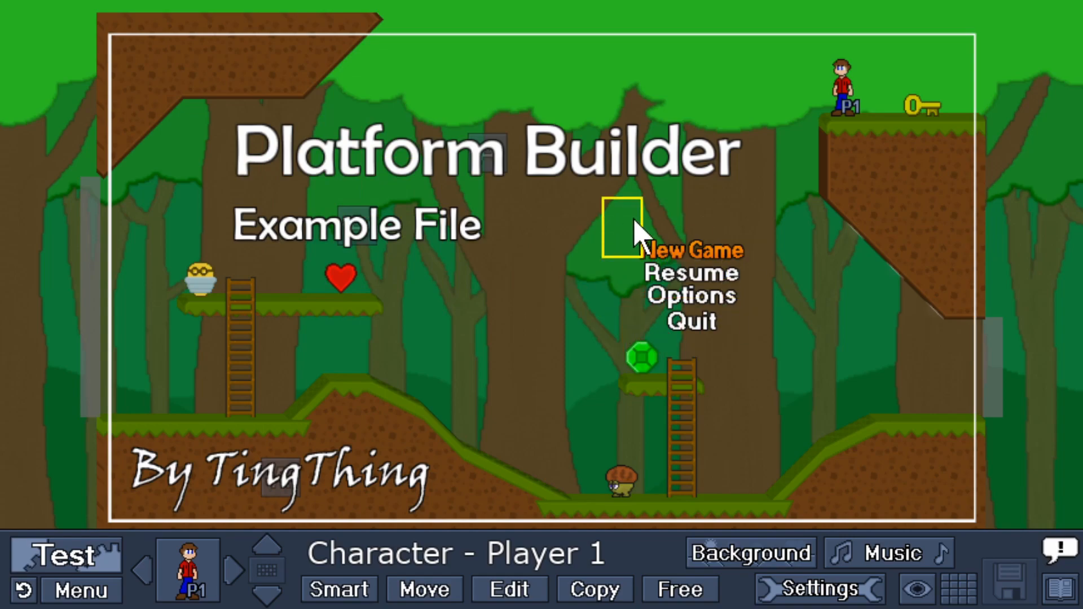
mouse_move(653, 282)
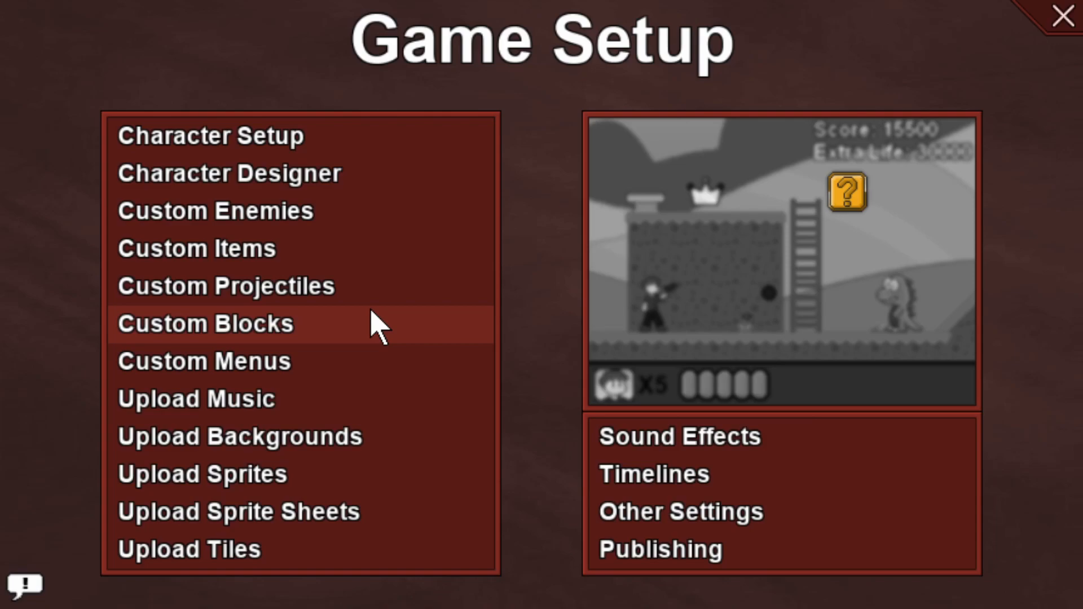
mouse_move(306, 286)
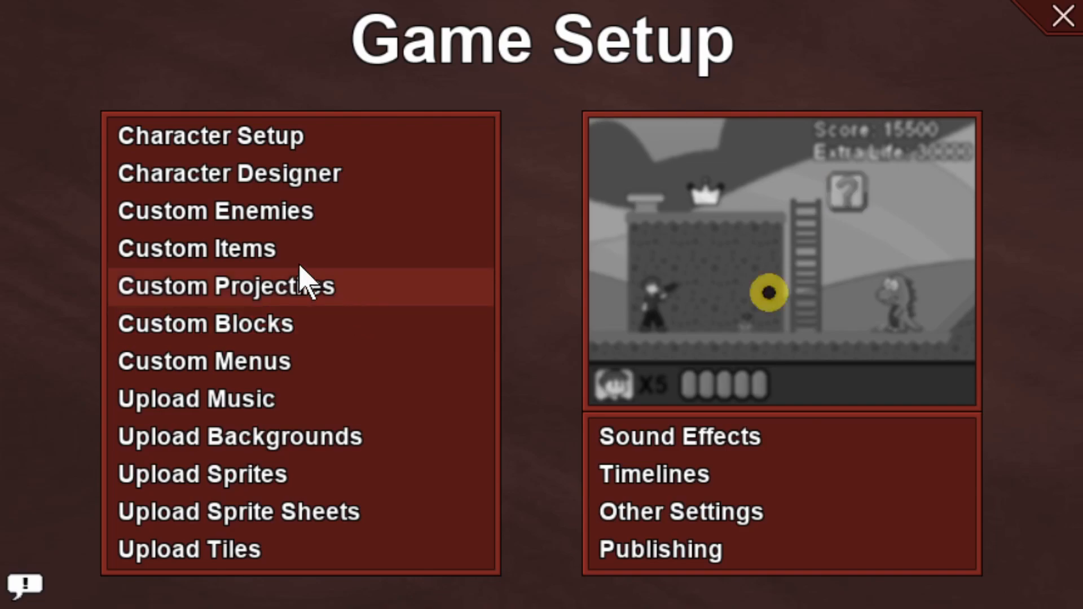
left_click(214, 211)
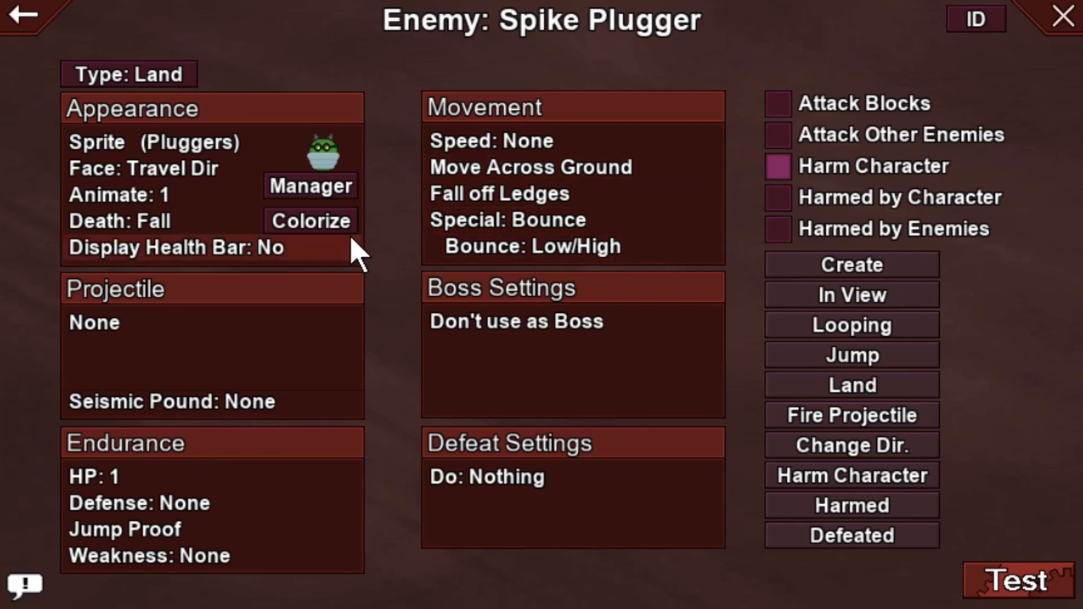
mouse_move(37, 31)
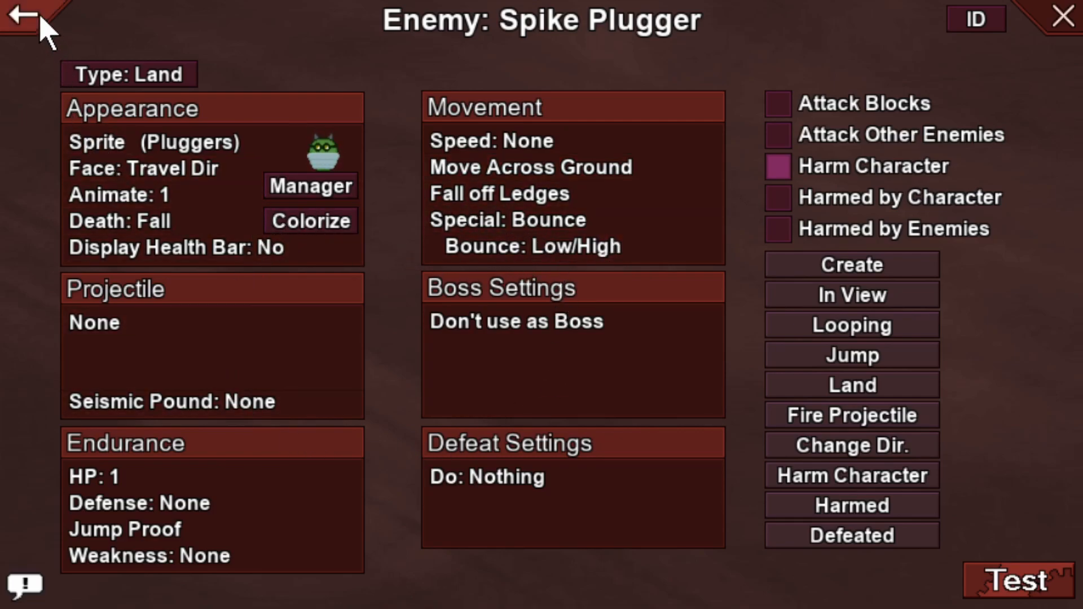
left_click(22, 17)
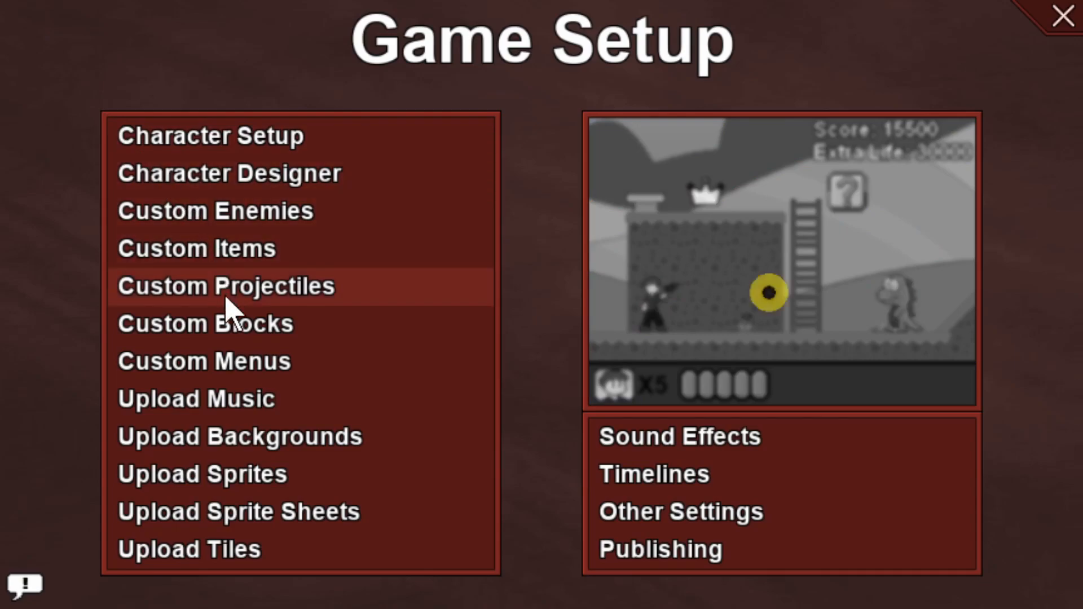
left_click(216, 437)
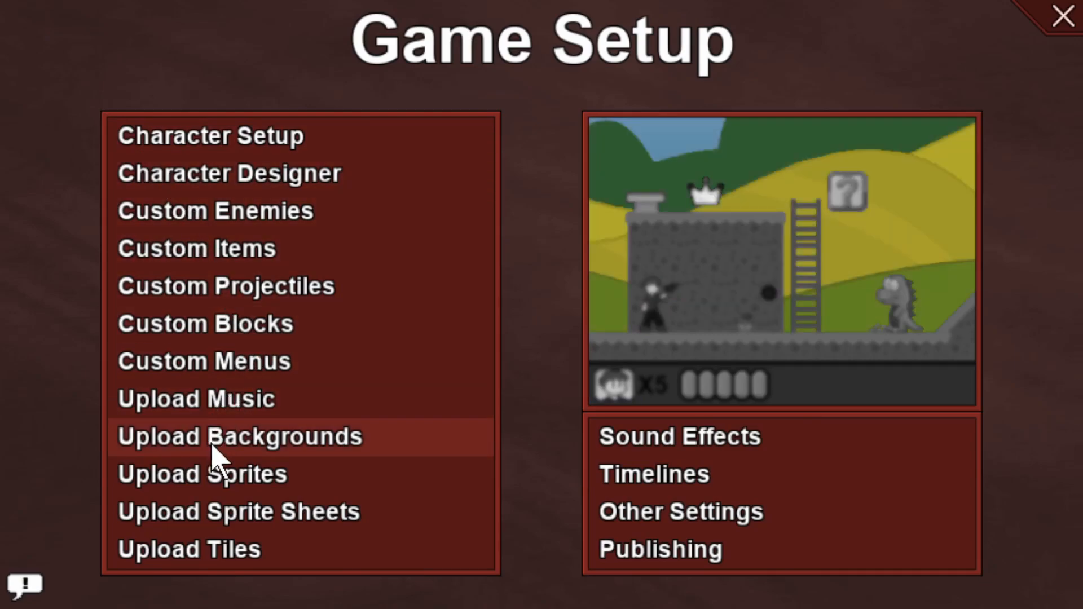
mouse_move(224, 448)
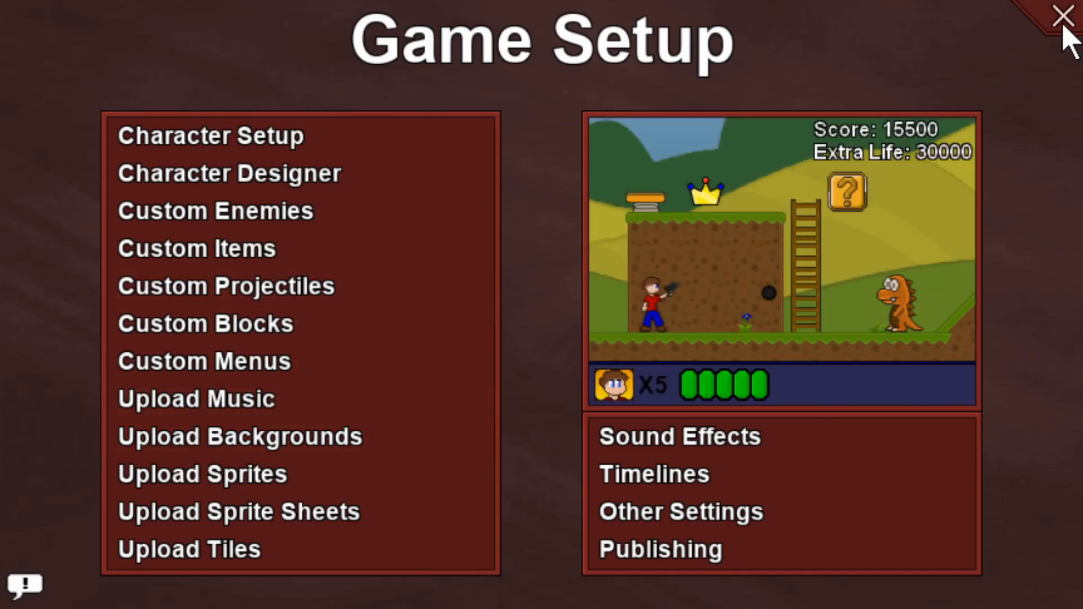
left_click(1056, 11)
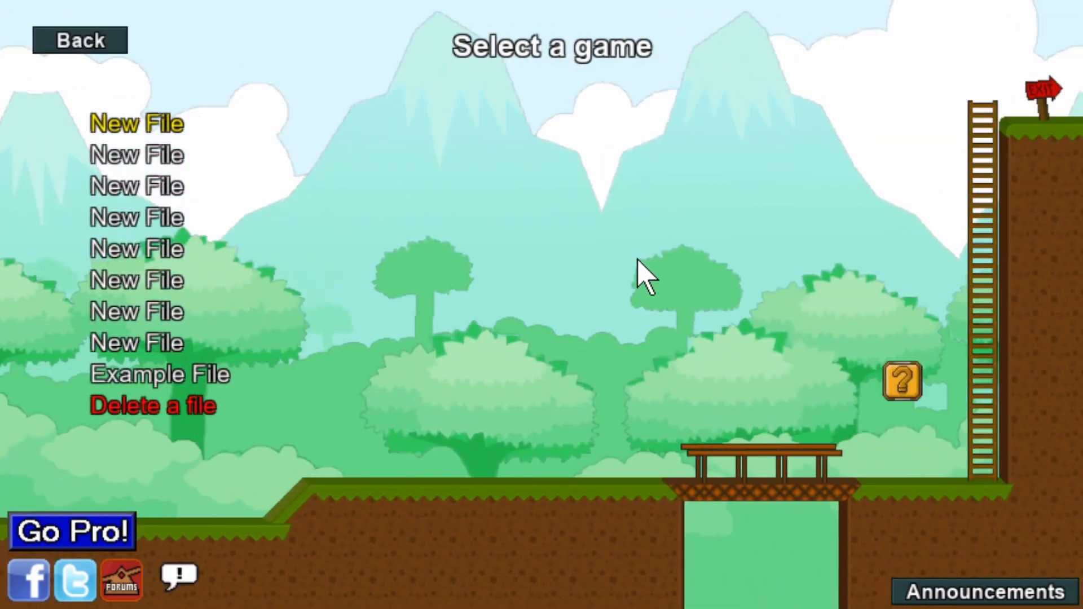
mouse_move(178, 145)
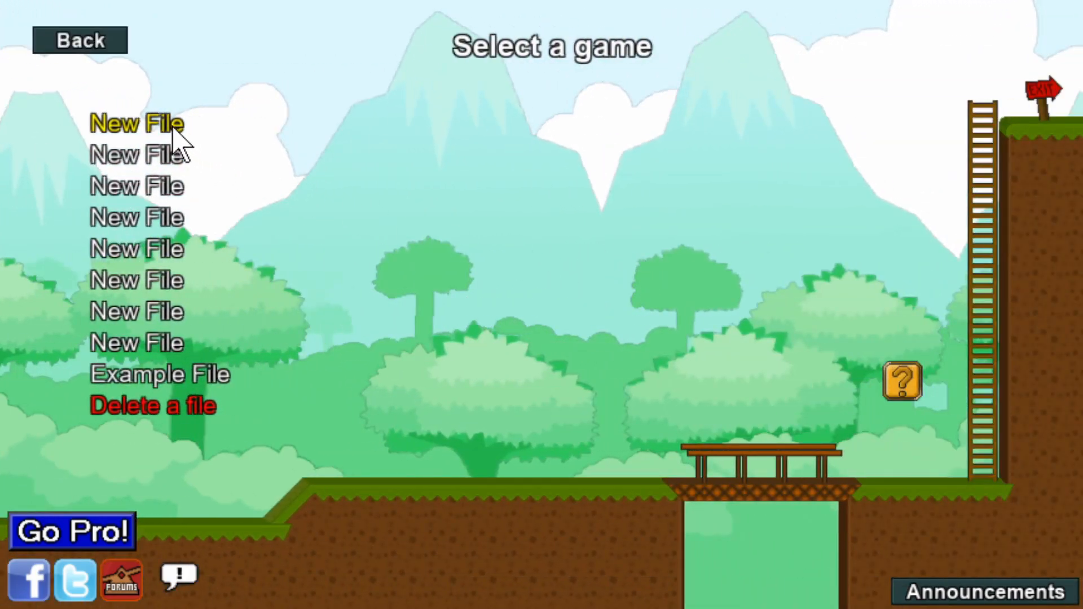
Step: Name the first empty slot's game 'My Awesome Game!' and open it, skipping advanced mode
left_click(135, 124)
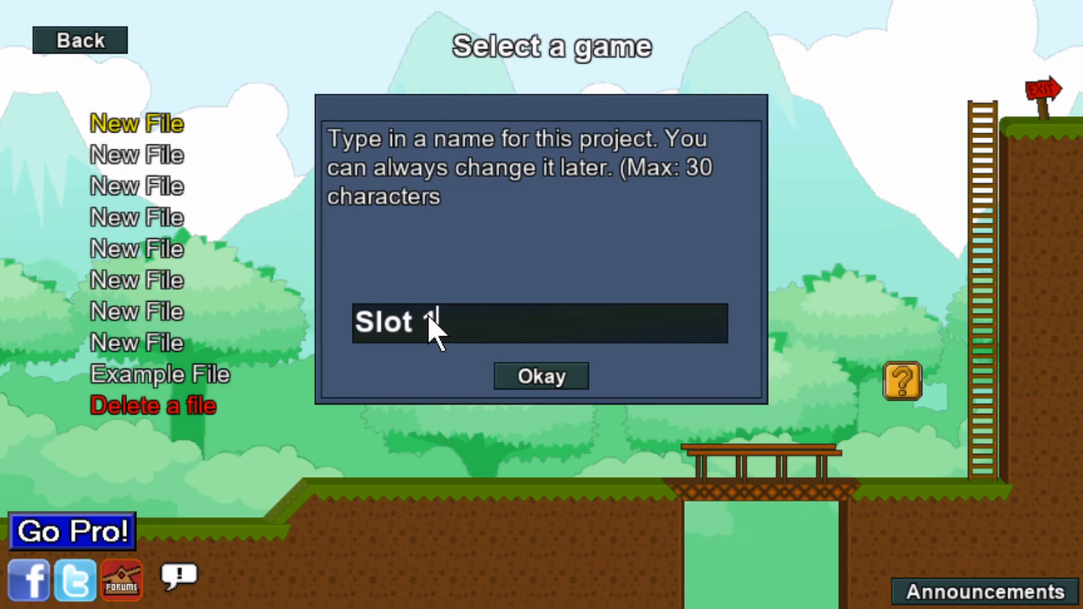
type("M")
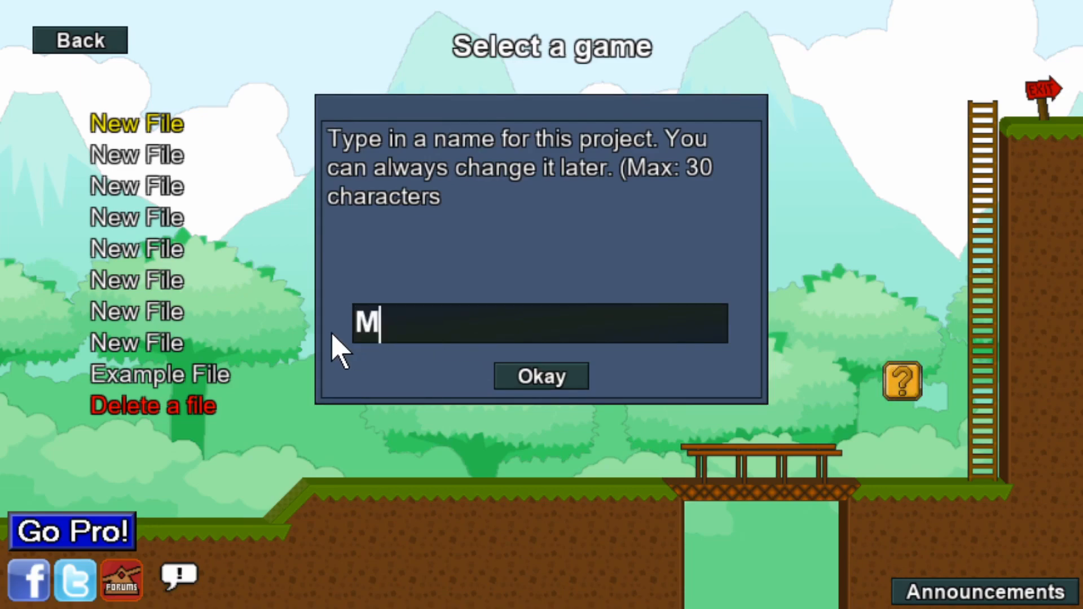
type("y Awesome")
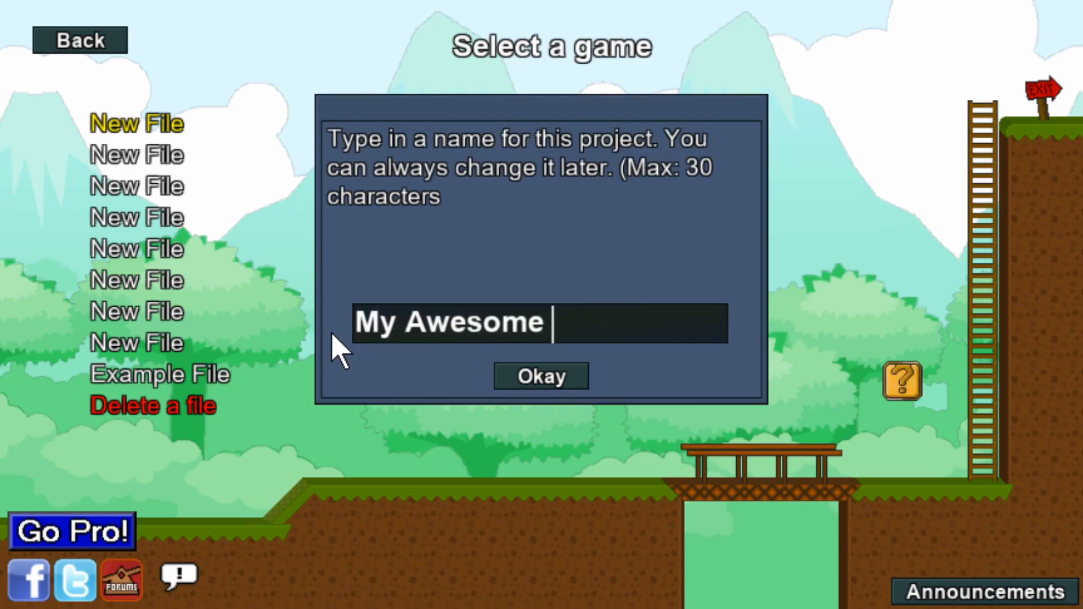
type("Game!")
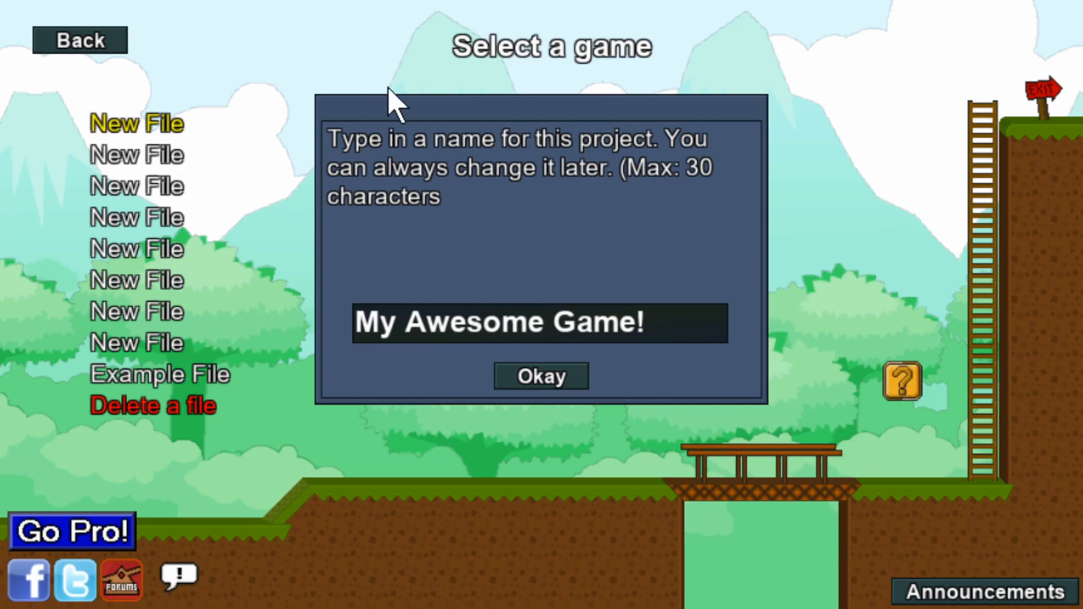
left_click(540, 375)
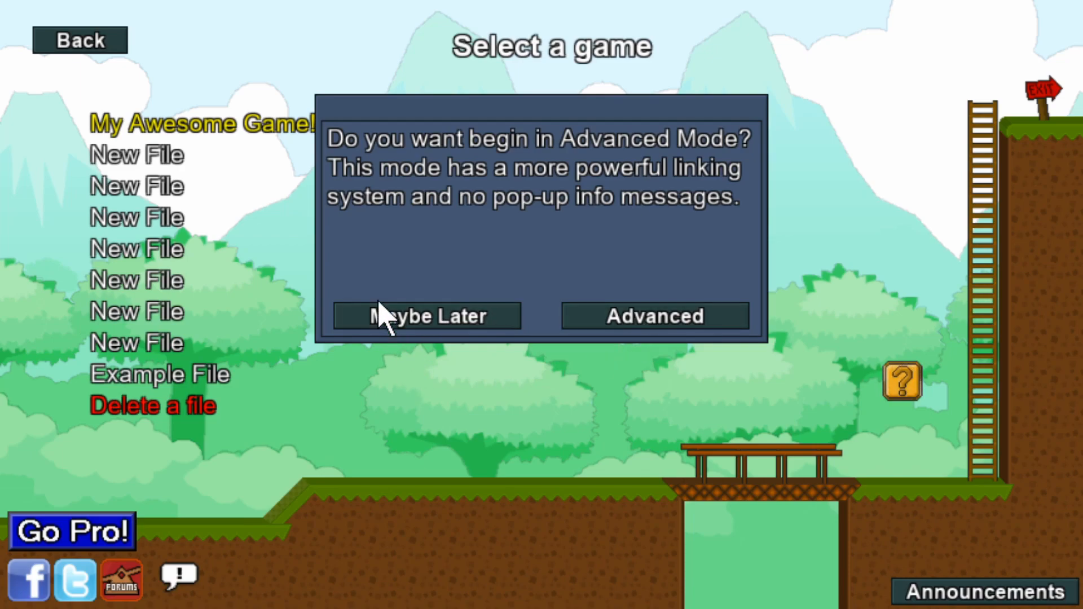
left_click(433, 316)
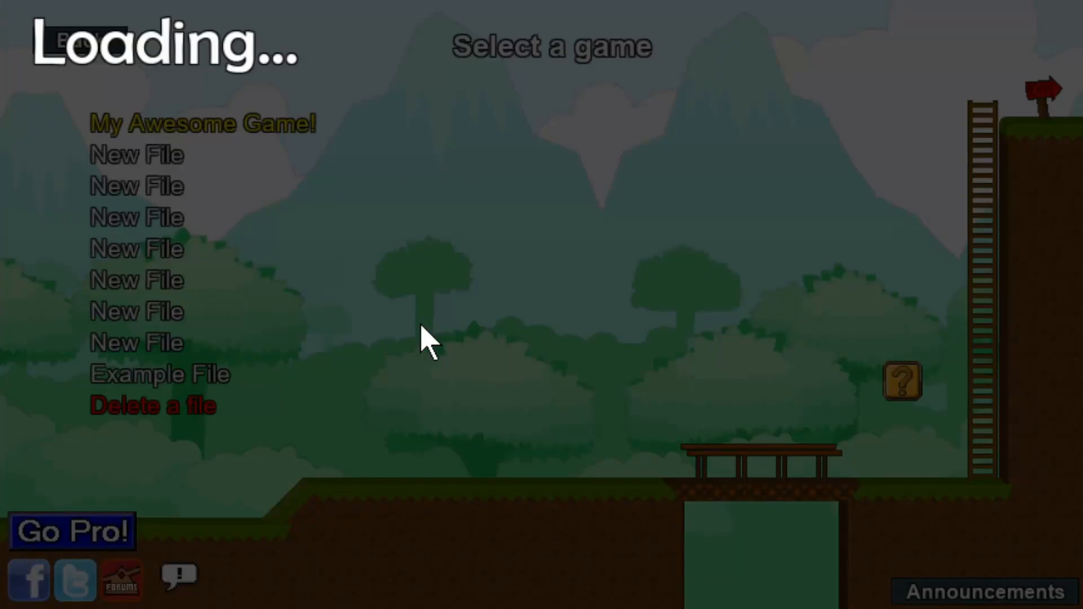
Step: Open the new game's Level Manager and start a new area, defaulting to 'Area 1'
left_click(202, 125)
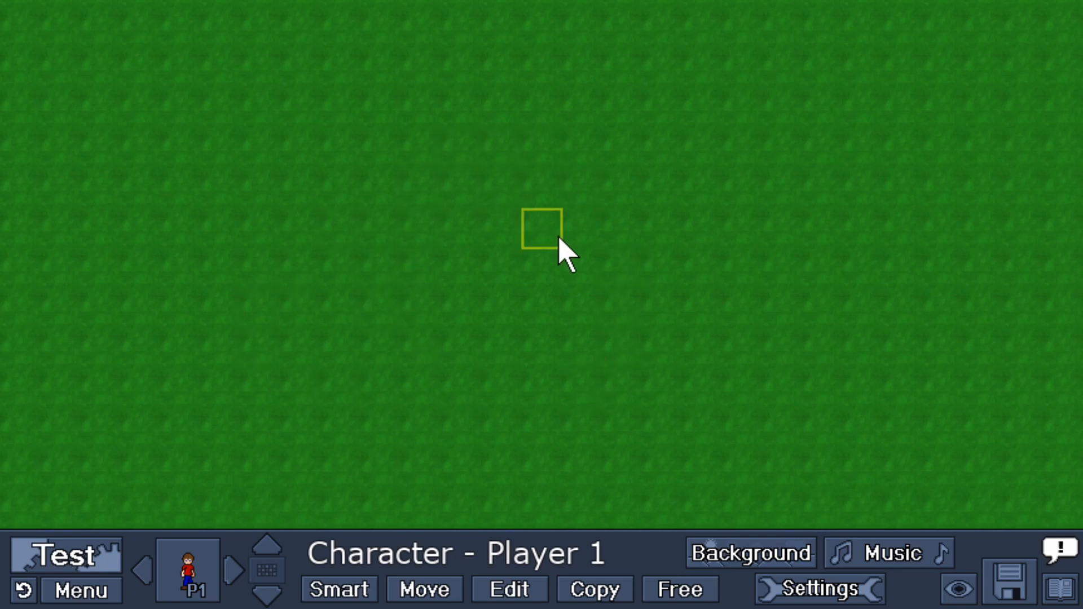
left_click(80, 590)
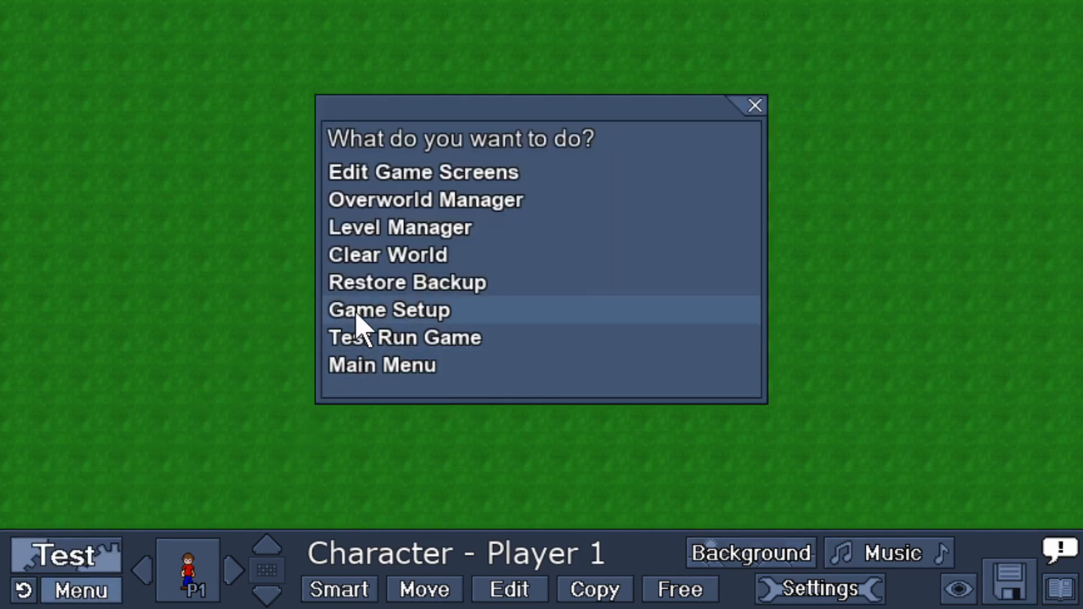
left_click(400, 228)
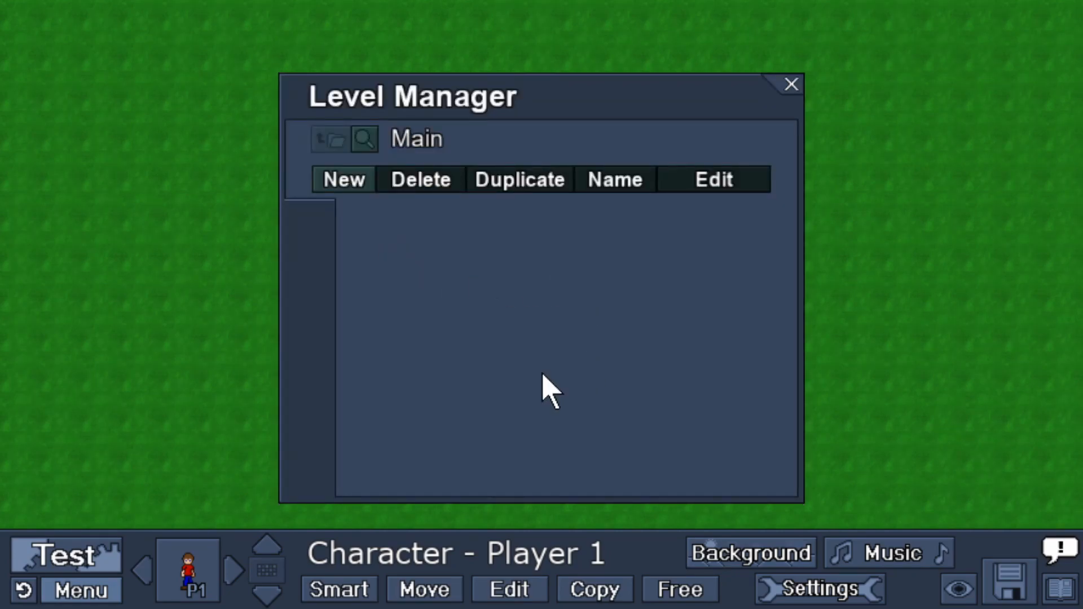
mouse_move(487, 349)
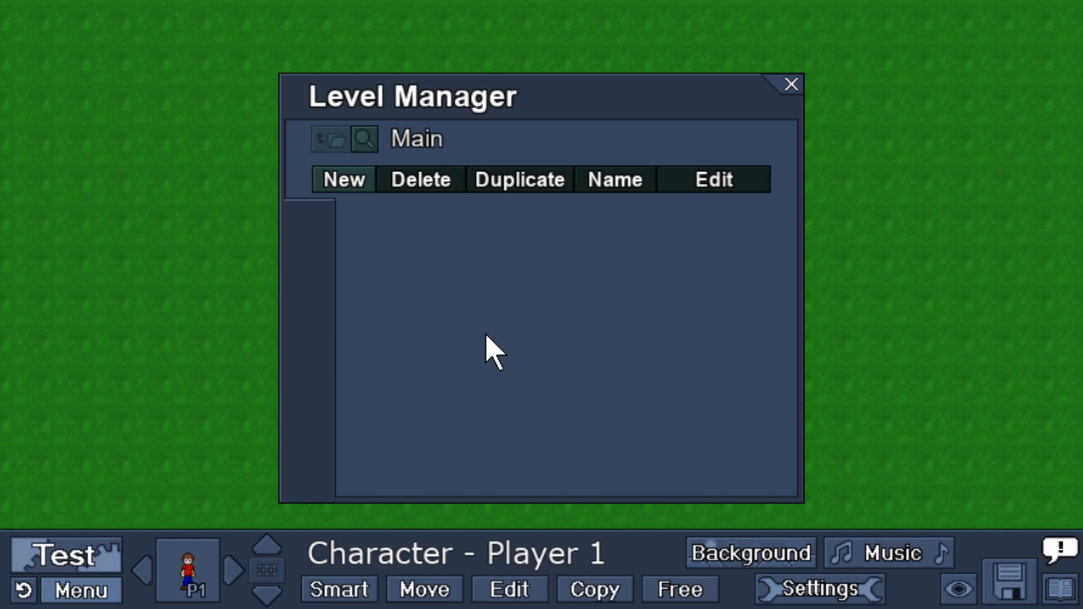
left_click(343, 179)
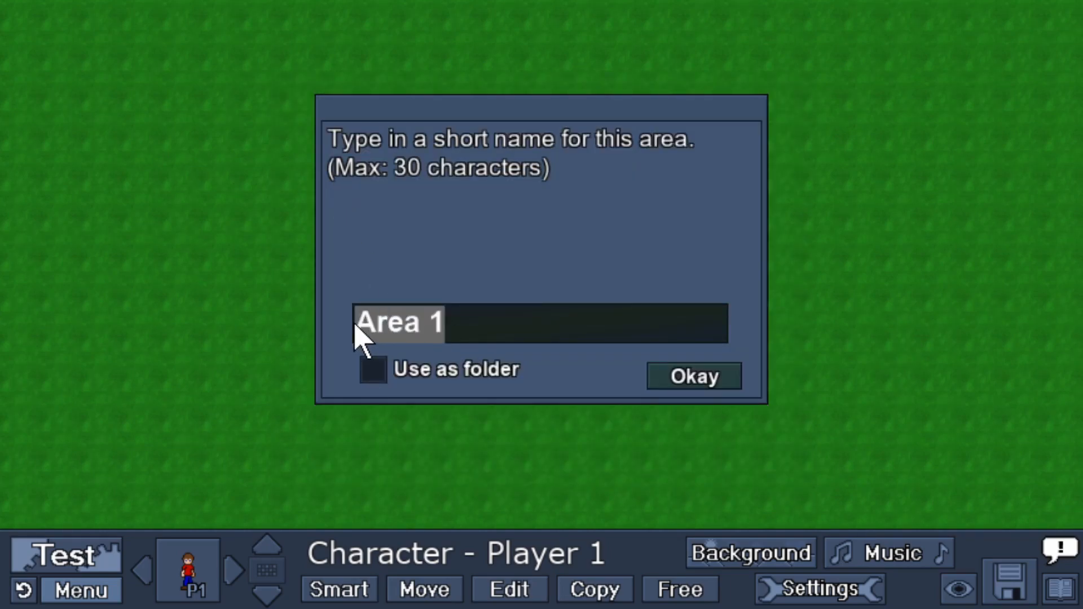
Step: Add areas First Level, Area 2, Area 3 and Area 4, then start a fifth area
type("First Level")
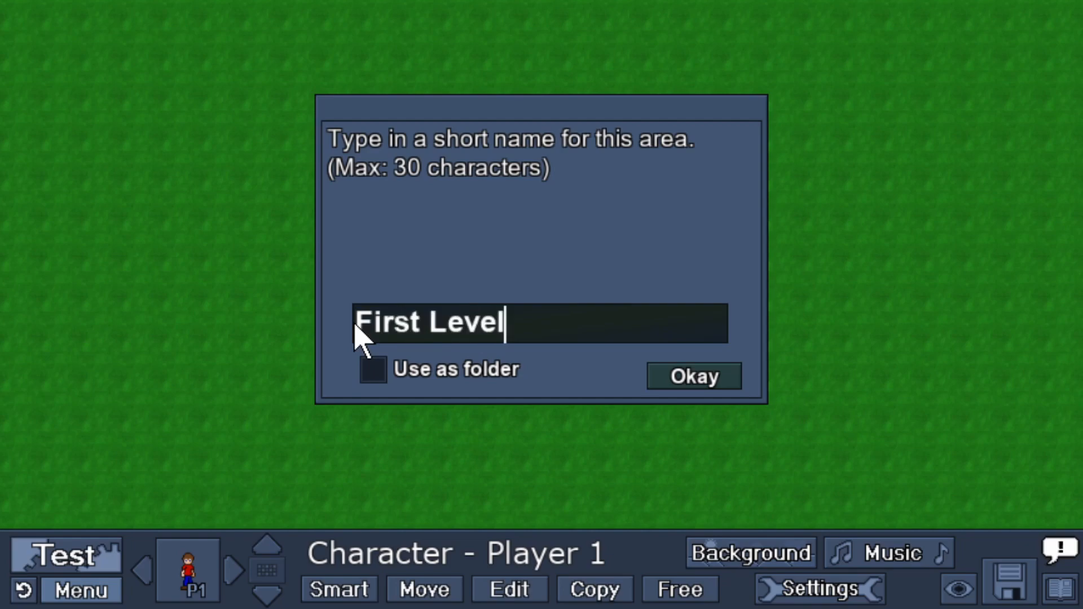
left_click(693, 376)
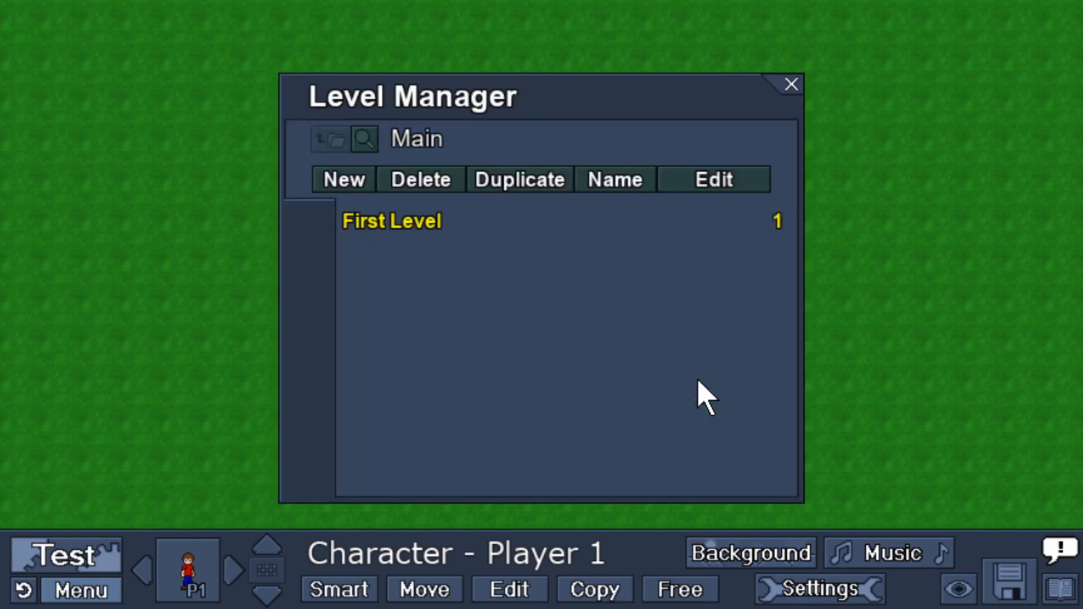
left_click(344, 180)
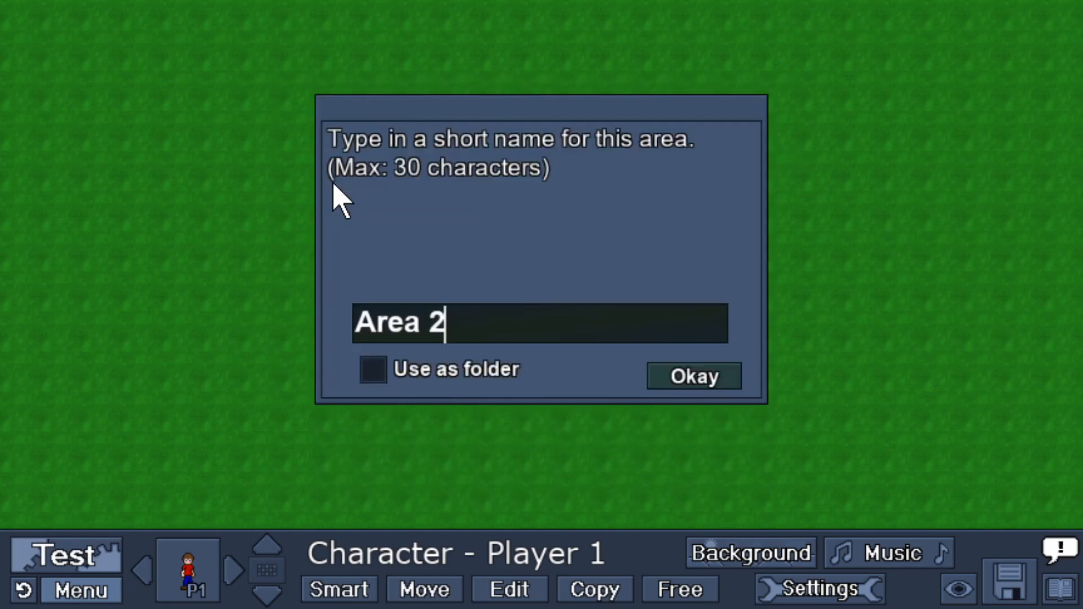
left_click(693, 375)
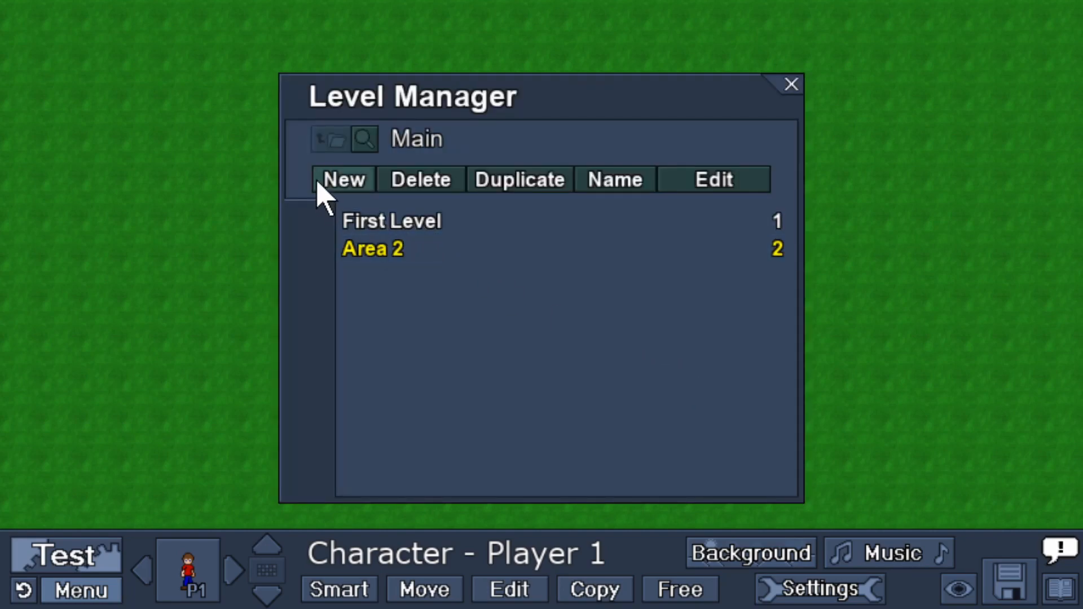
left_click(343, 179)
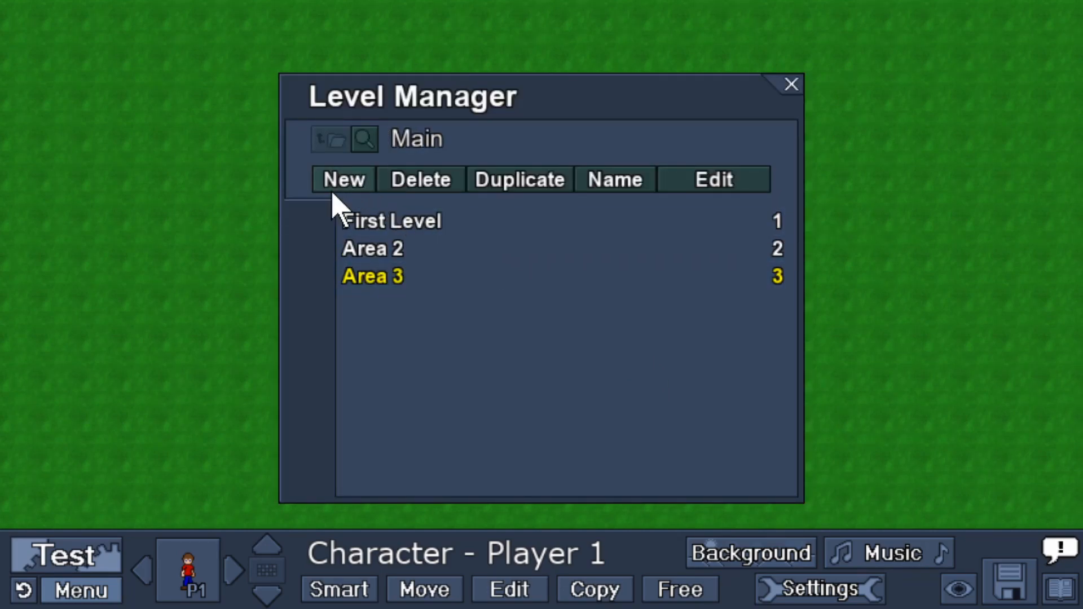
left_click(343, 179)
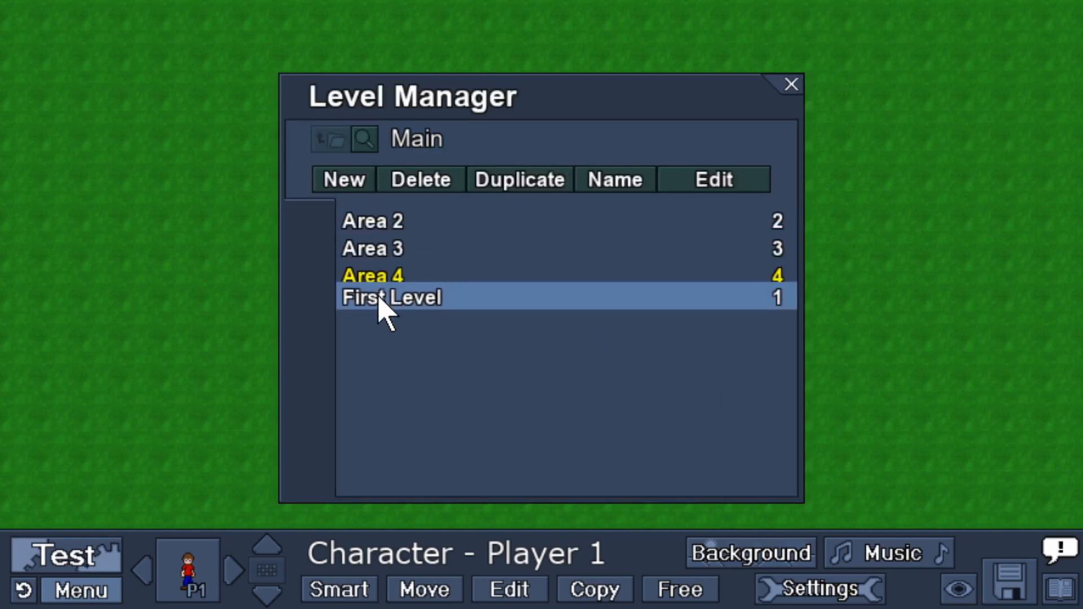
left_click(392, 275)
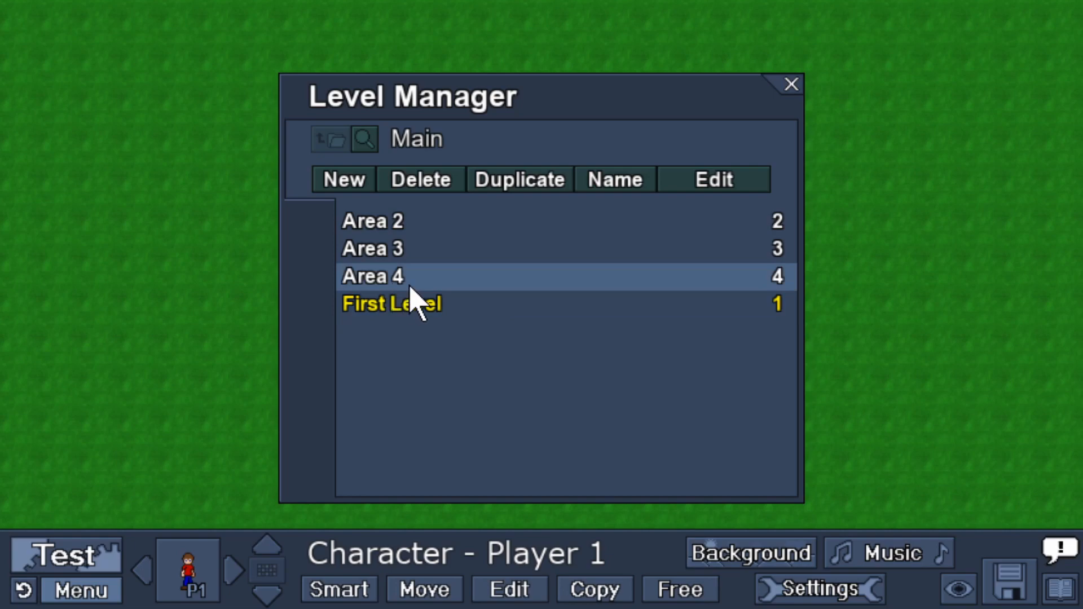
left_click(343, 180)
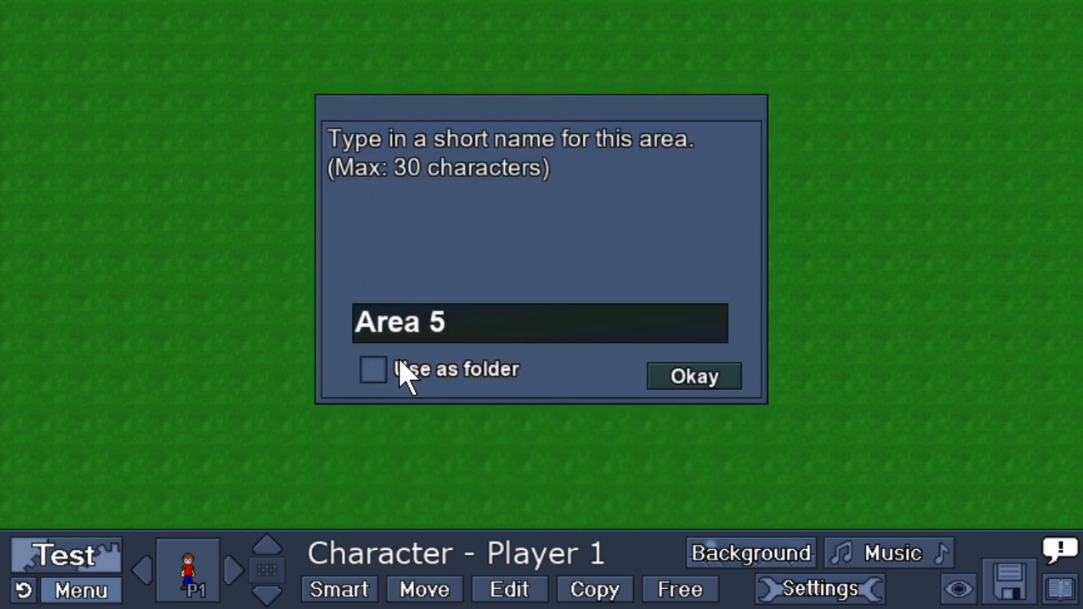
Step: Make Area 5 a folder and rename it 'My Folder'
left_click(693, 376)
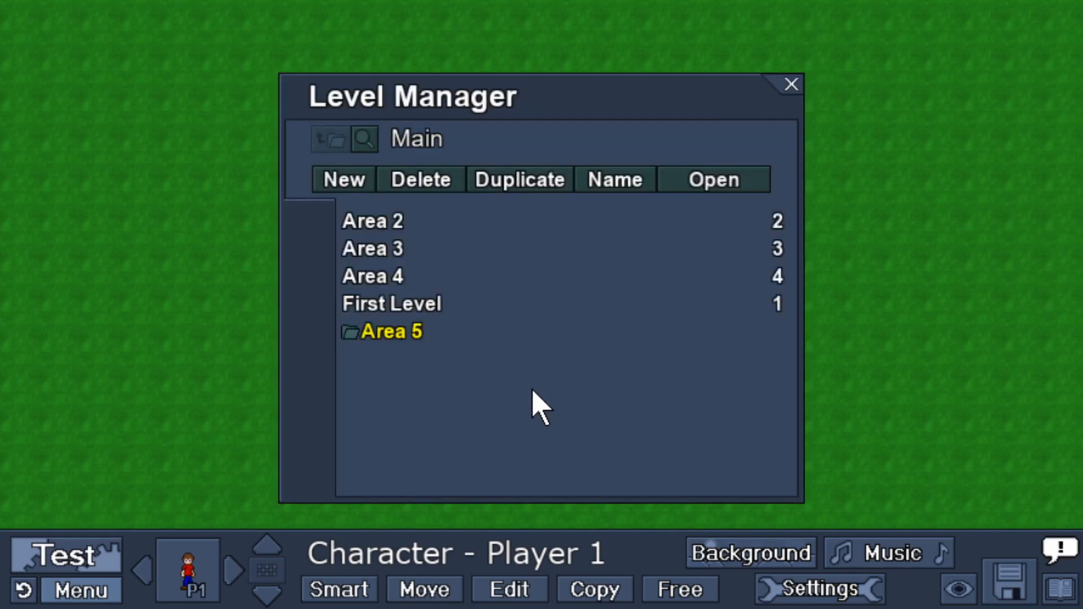
left_click(393, 332)
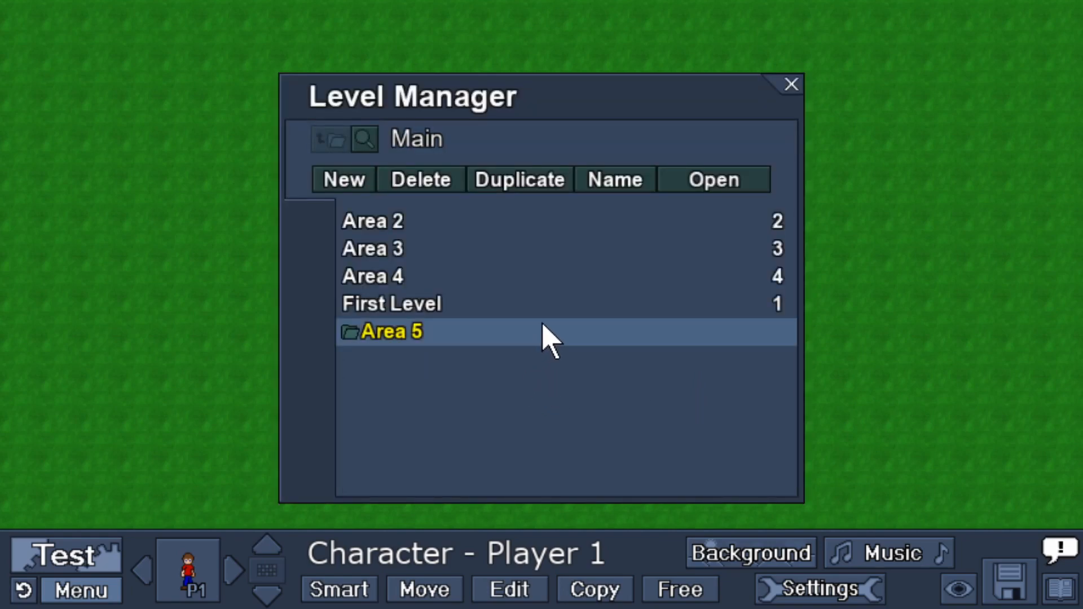
left_click(614, 179)
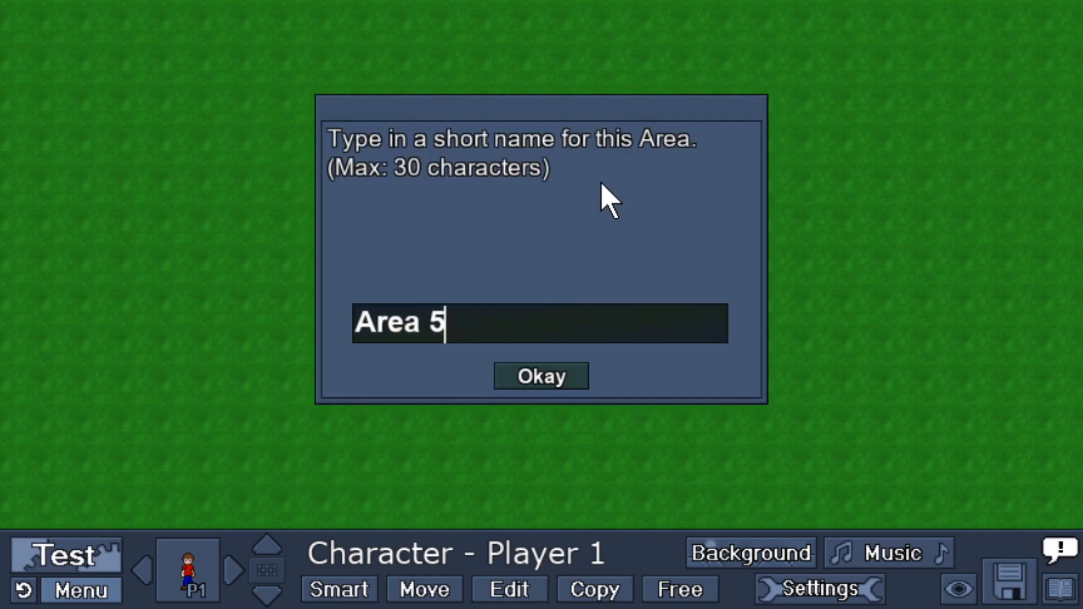
type("My")
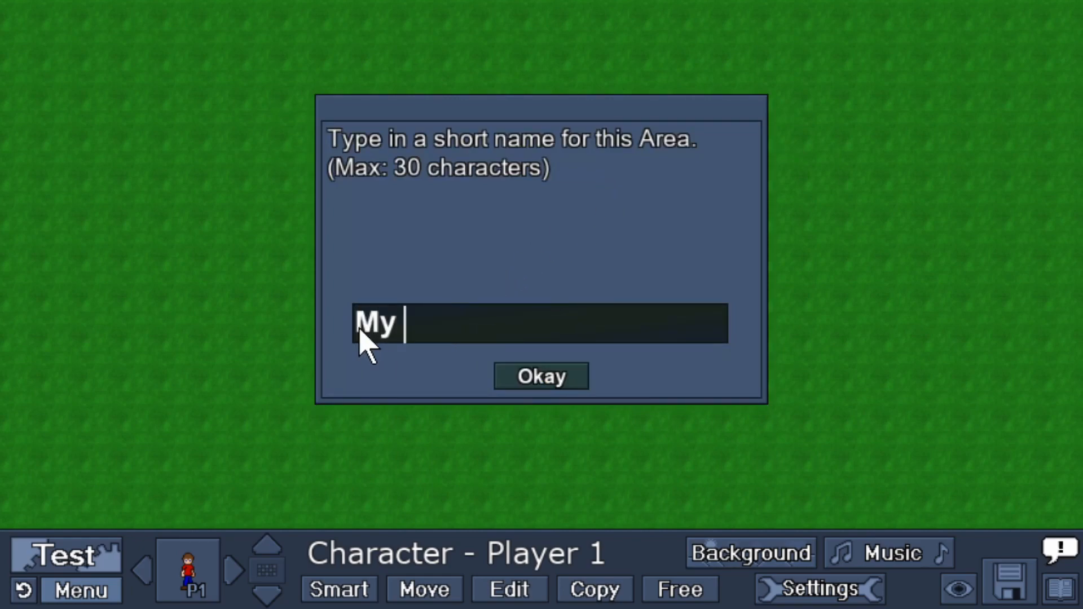
type("Folder")
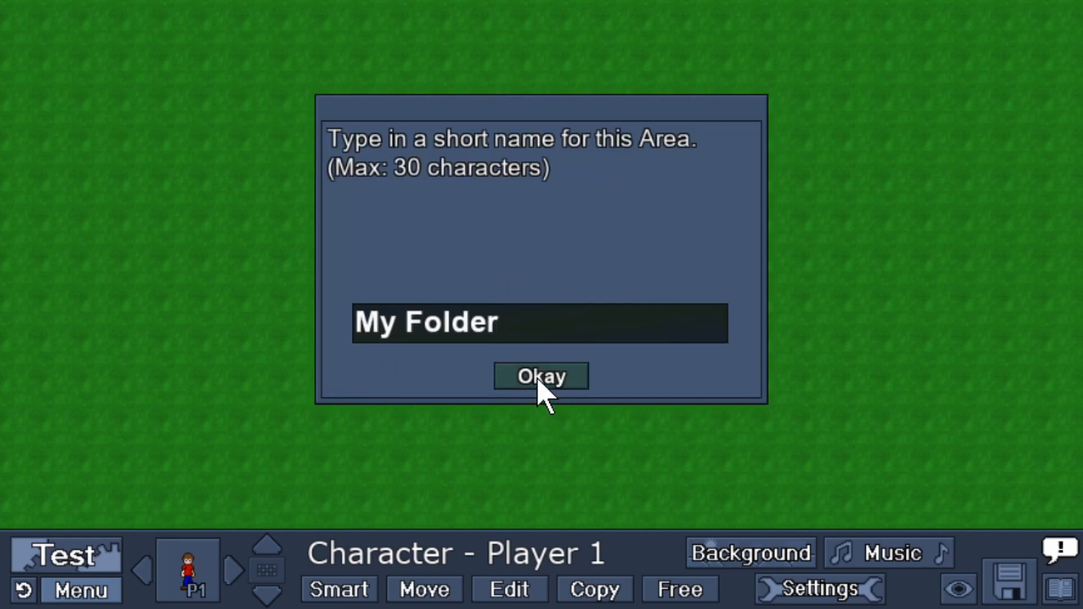
left_click(540, 375)
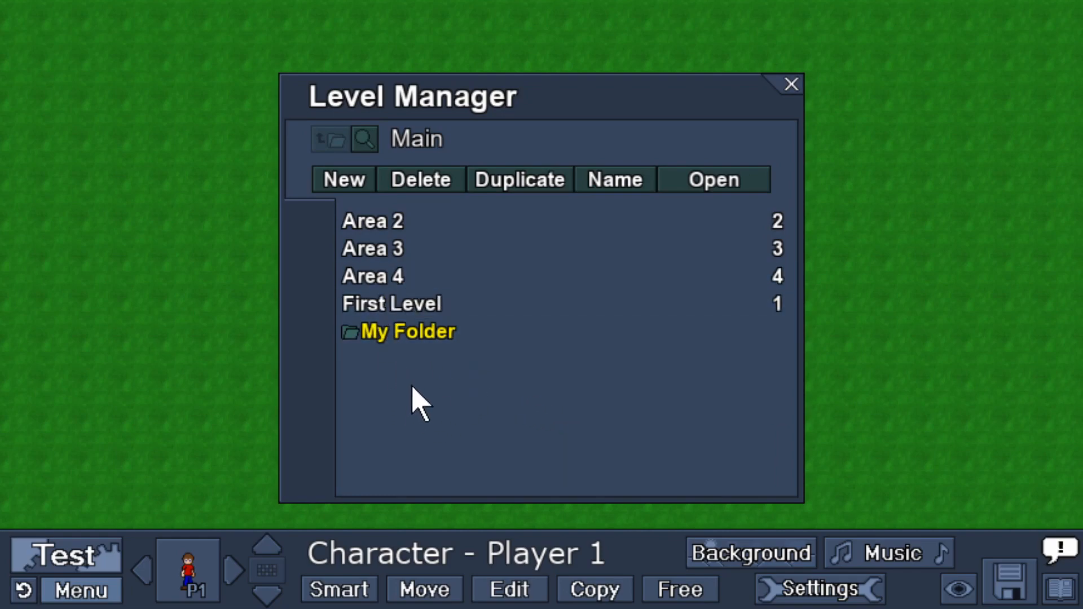
Step: Place Area 2 in My Folder, move Area 3 to the list's end, and open My Folder
left_click(378, 222)
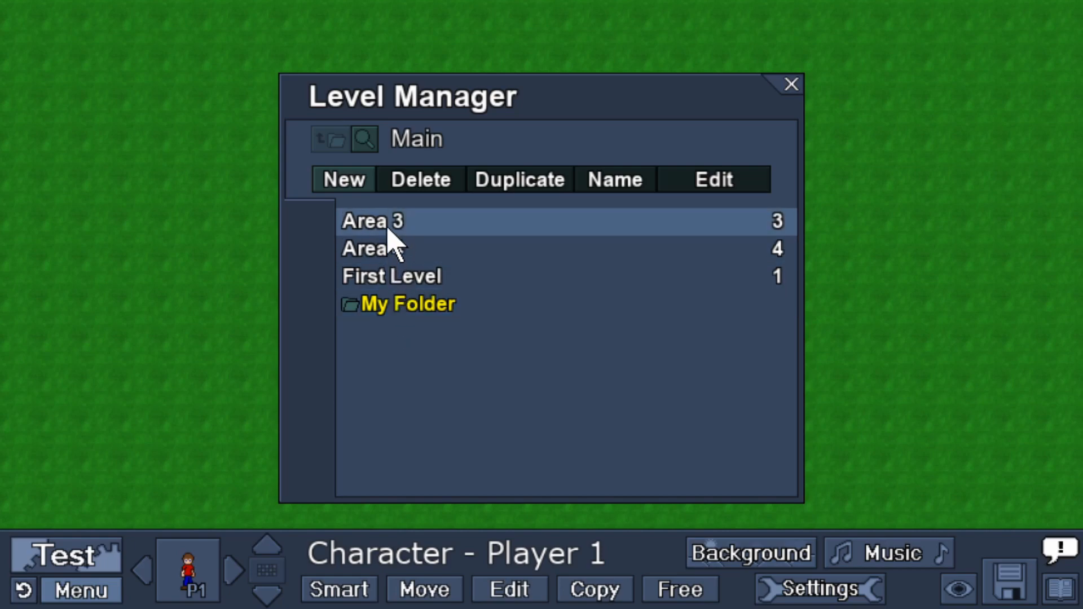
left_click_drag(371, 221, 372, 297)
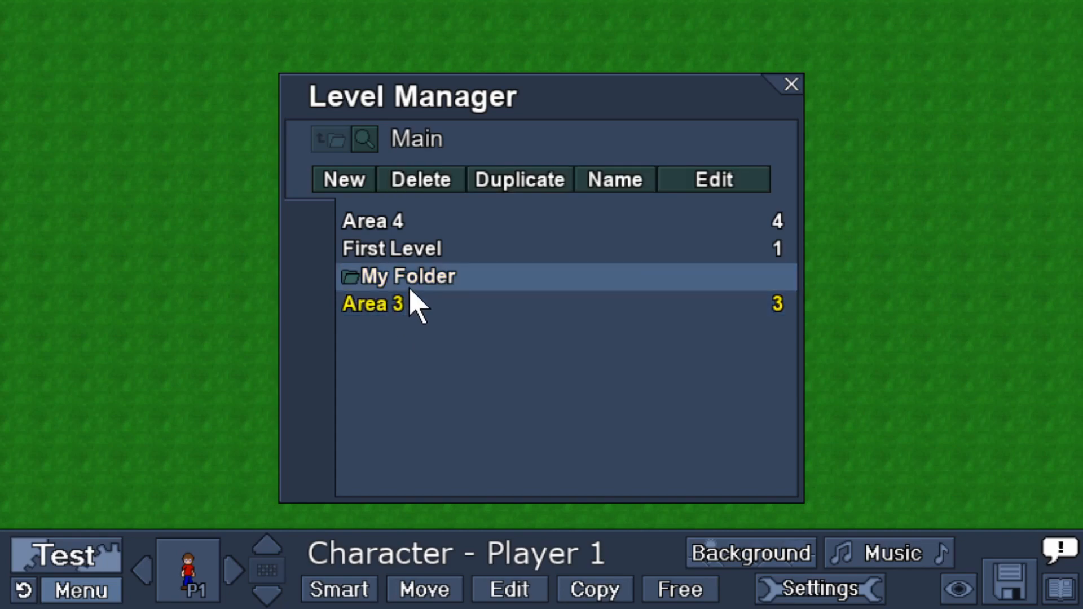
left_click(407, 277)
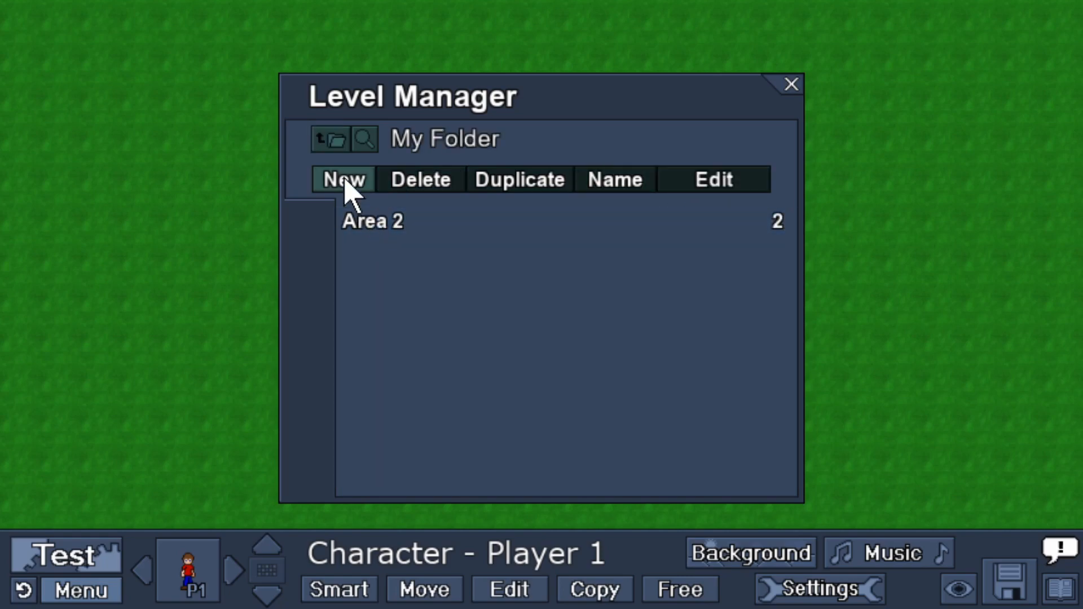
Step: Add Area 6 inside My Folder, put Area 7 in the main list, and select it
left_click(343, 179)
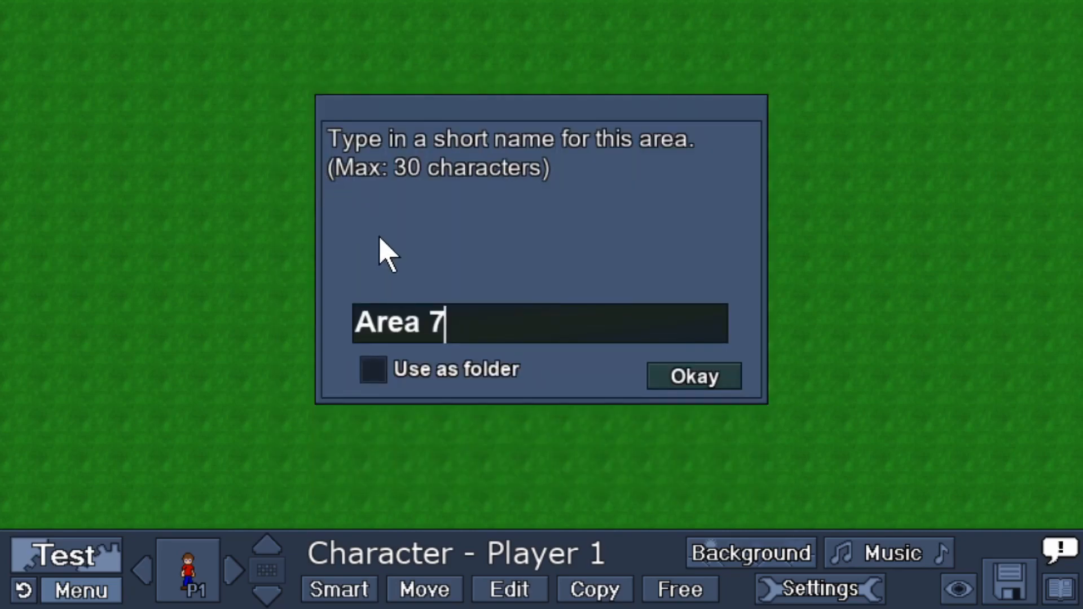
left_click(693, 375)
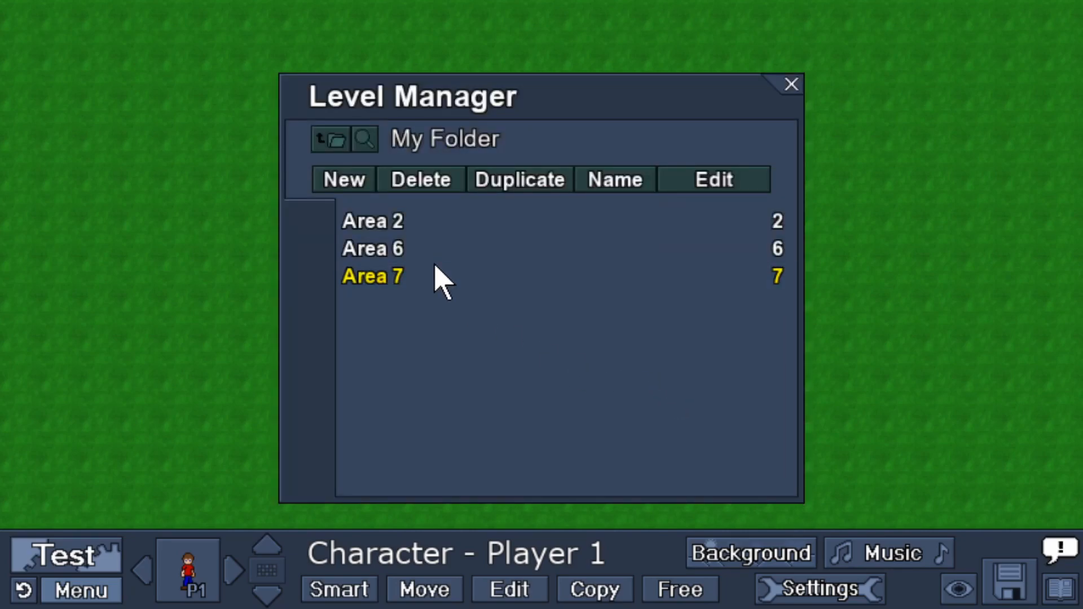
left_click(373, 277)
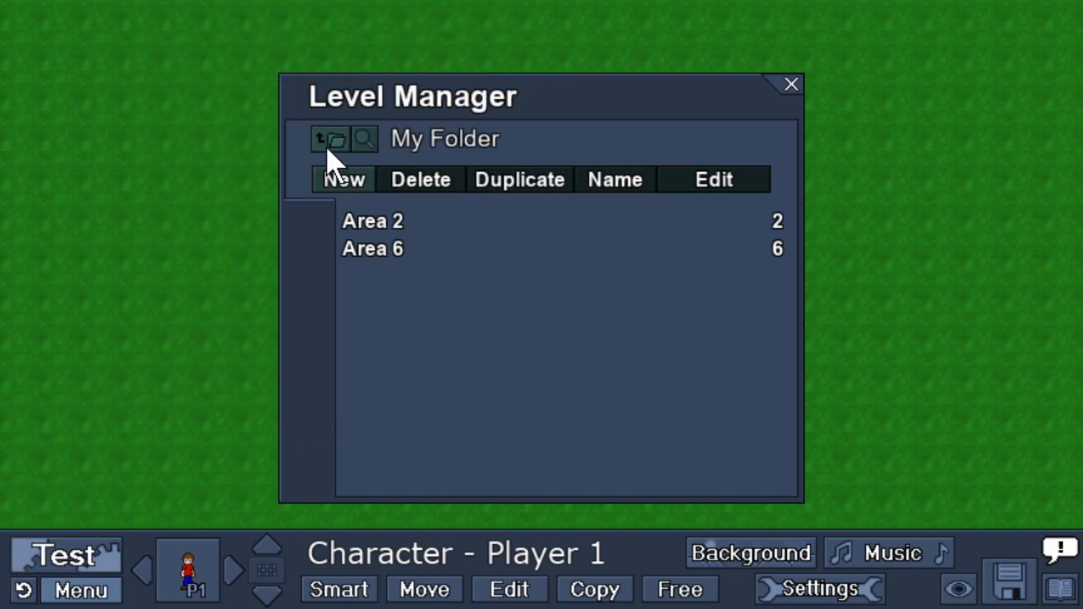
left_click(335, 138)
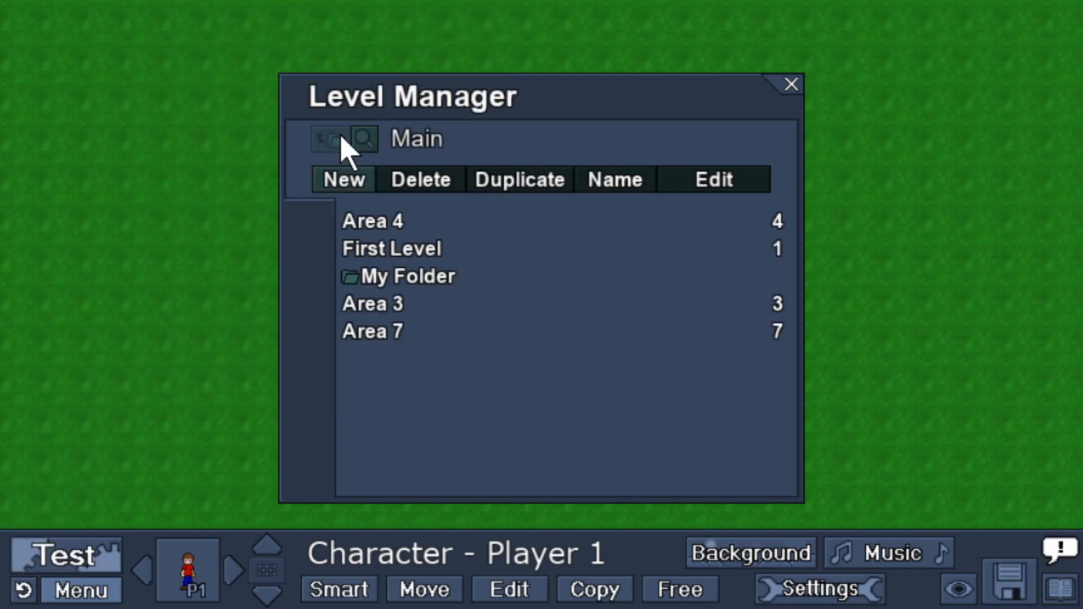
left_click(388, 332)
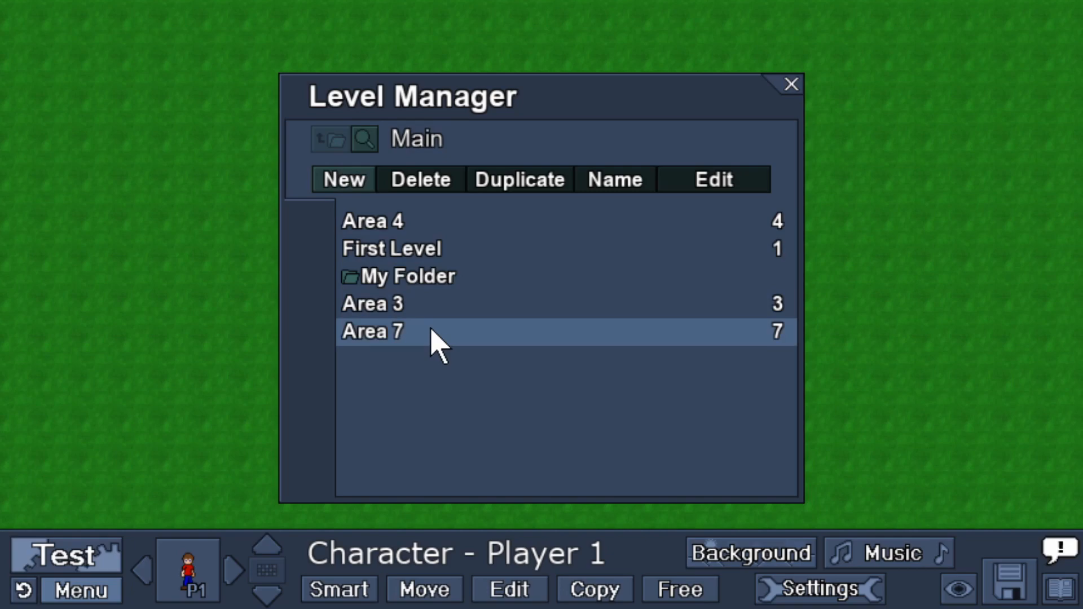
Step: Select Area 4 in Level Manager and edit it in the level editor
left_click(373, 221)
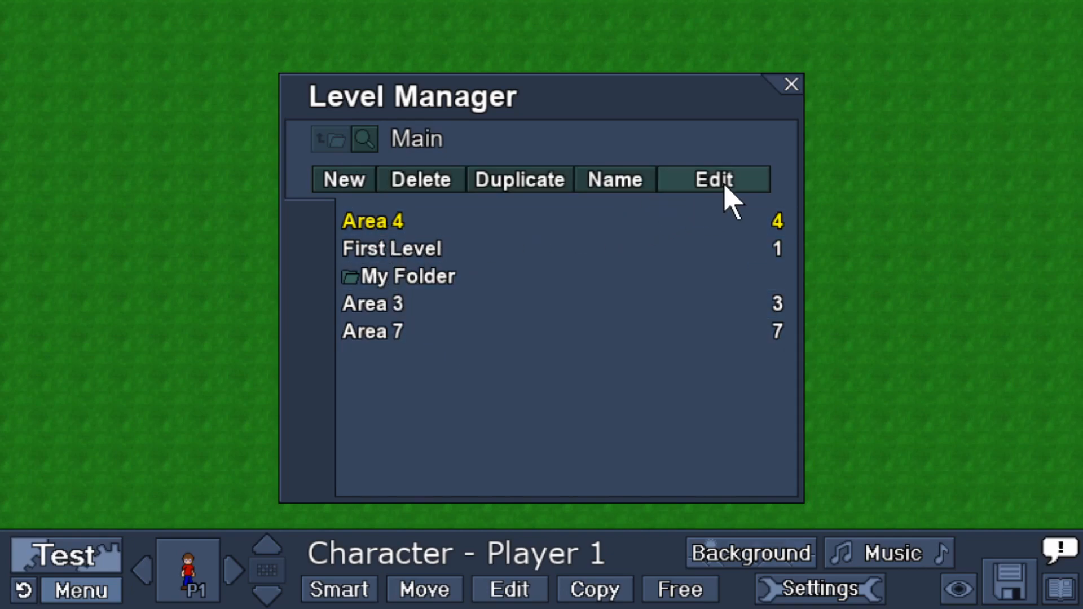
left_click(713, 179)
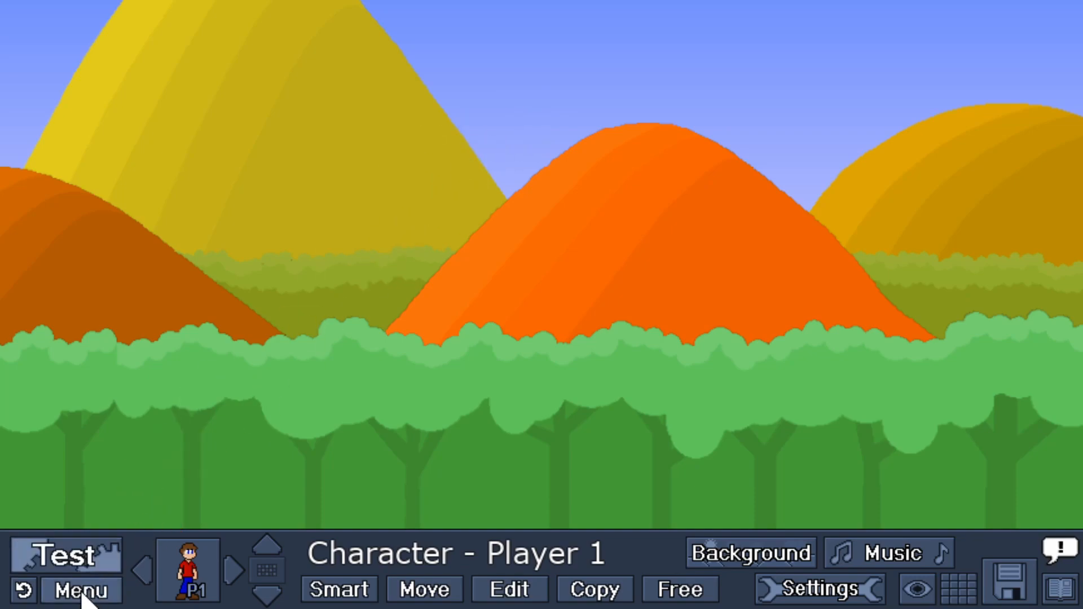
Step: In Overworld Manager, create World 3 alongside World 1 and World 2
left_click(80, 590)
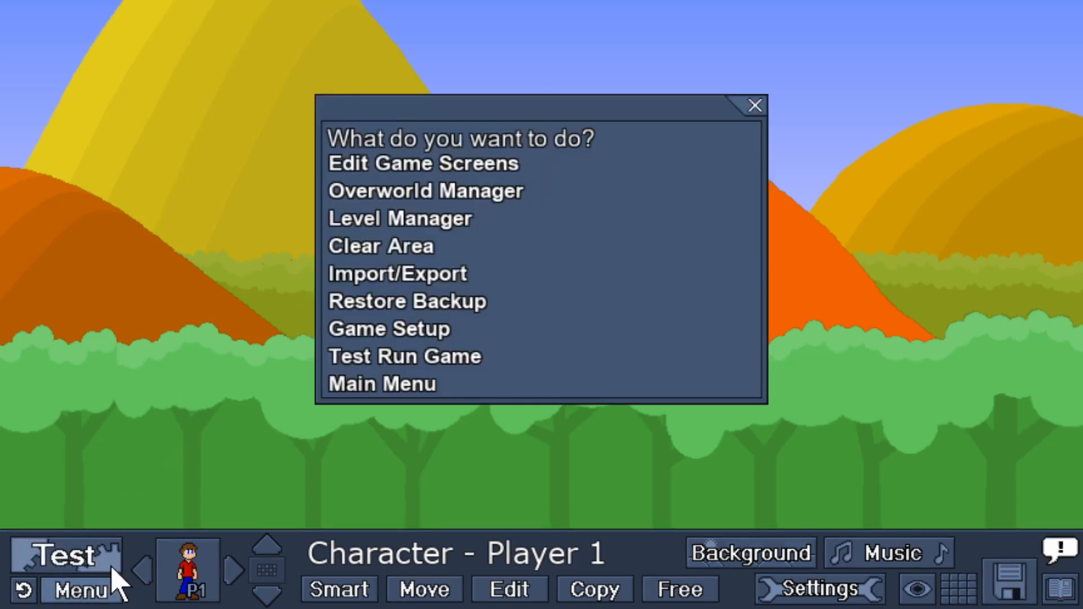
left_click(426, 190)
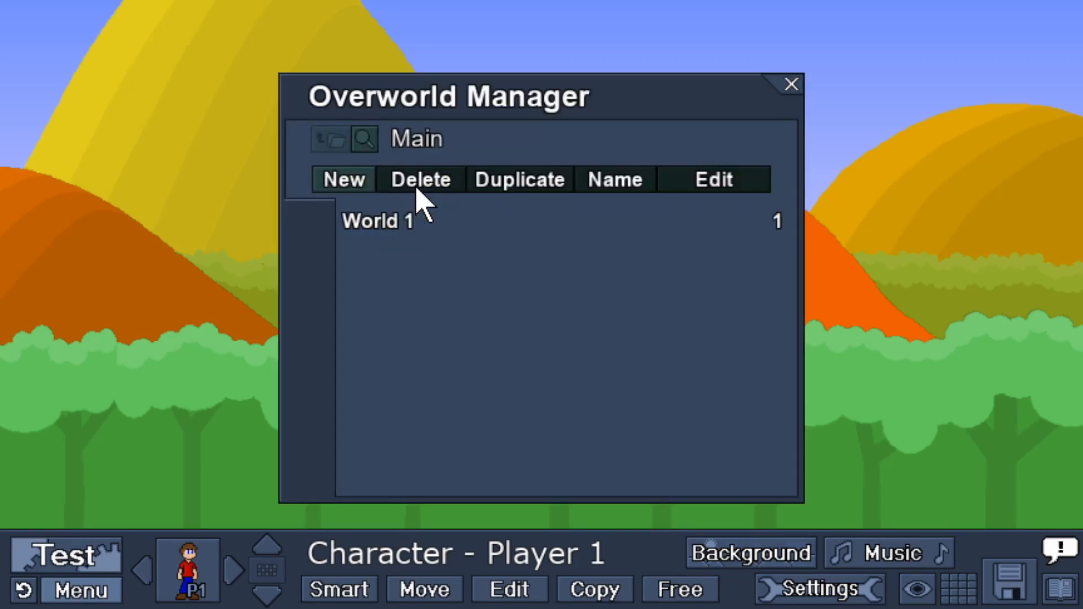
left_click(343, 179)
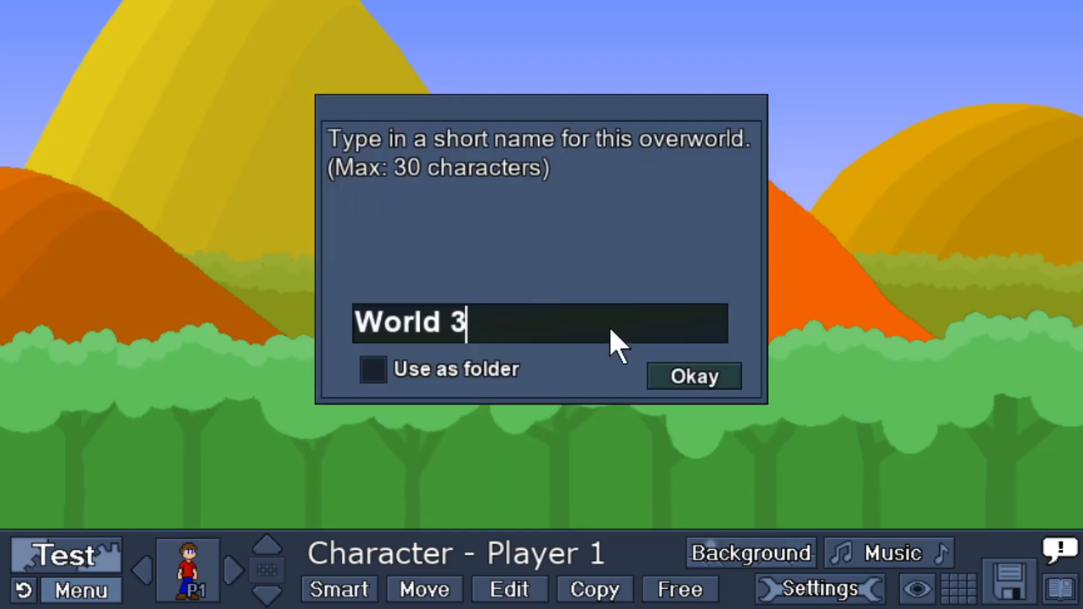
left_click(693, 375)
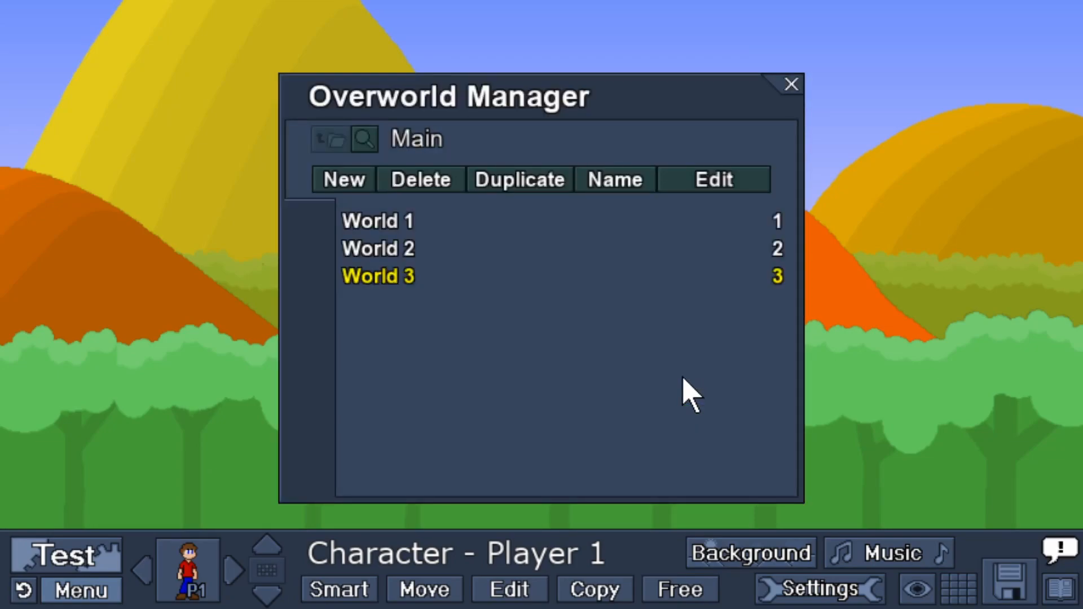